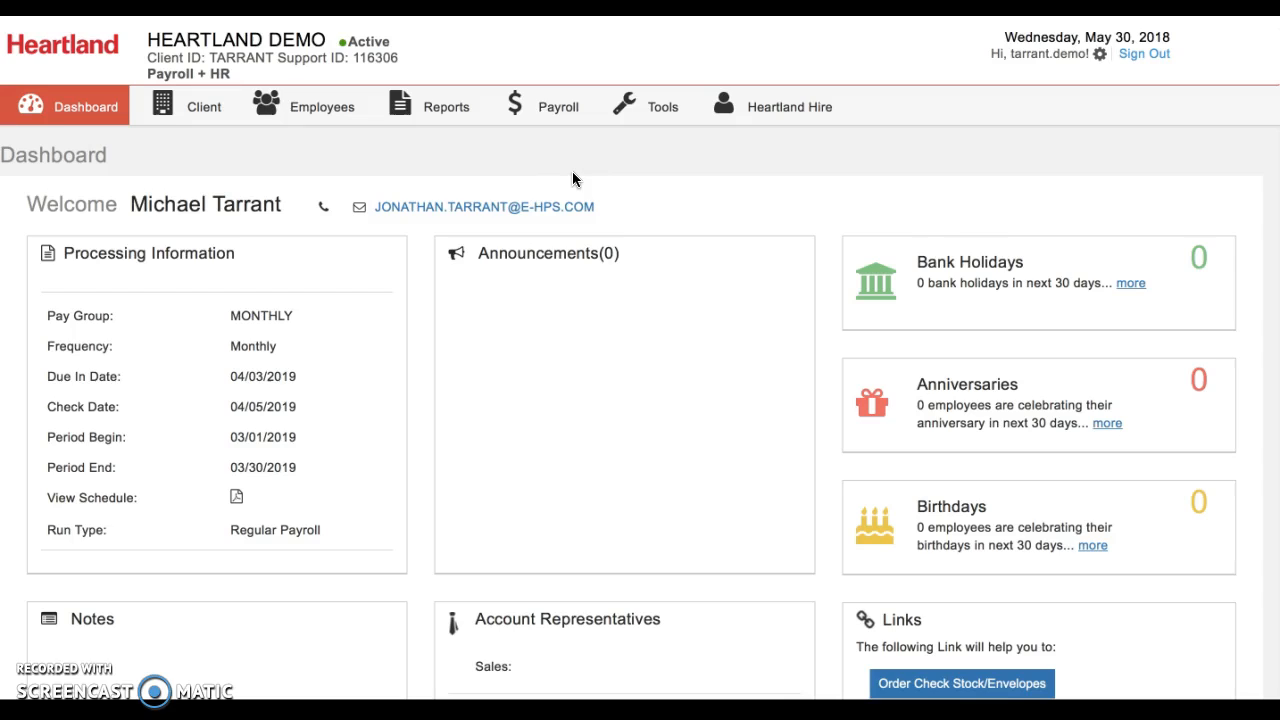
pyautogui.moveTo(538, 160)
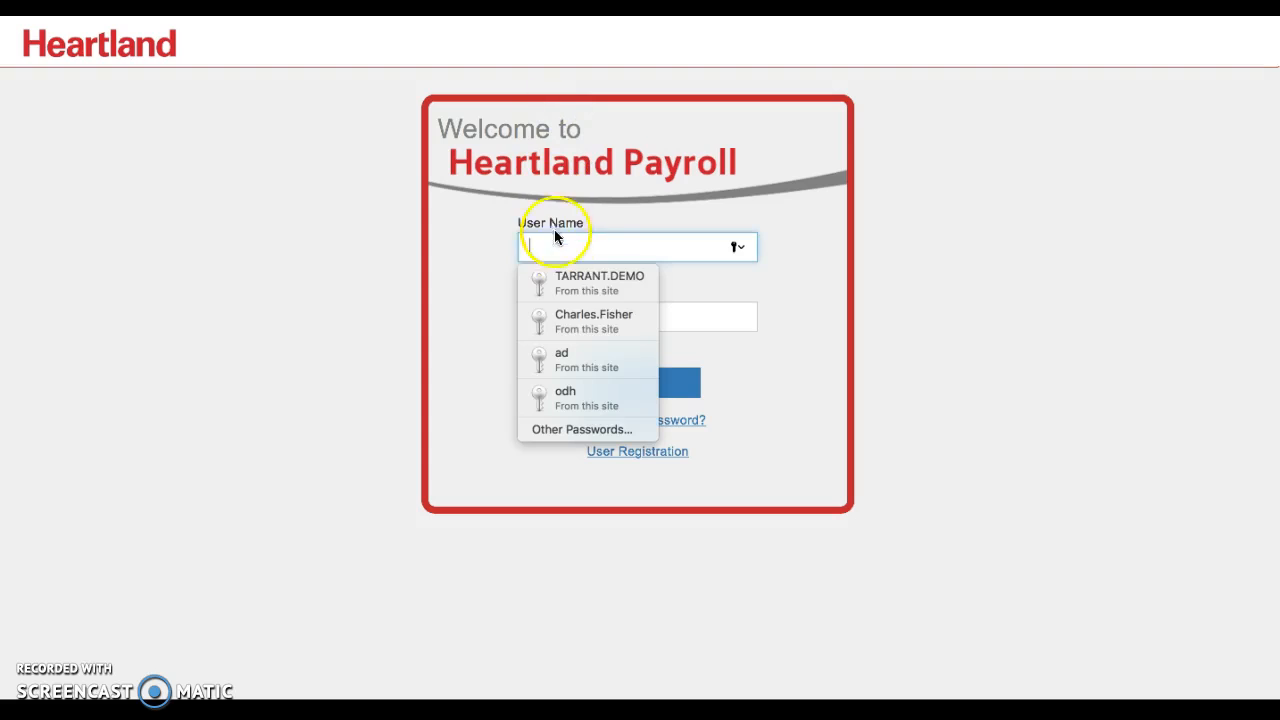
# Step: Sign in with the saved TARRANT.DEMO user to reach the Heartland Demo dashboard
pyautogui.click(600, 284)
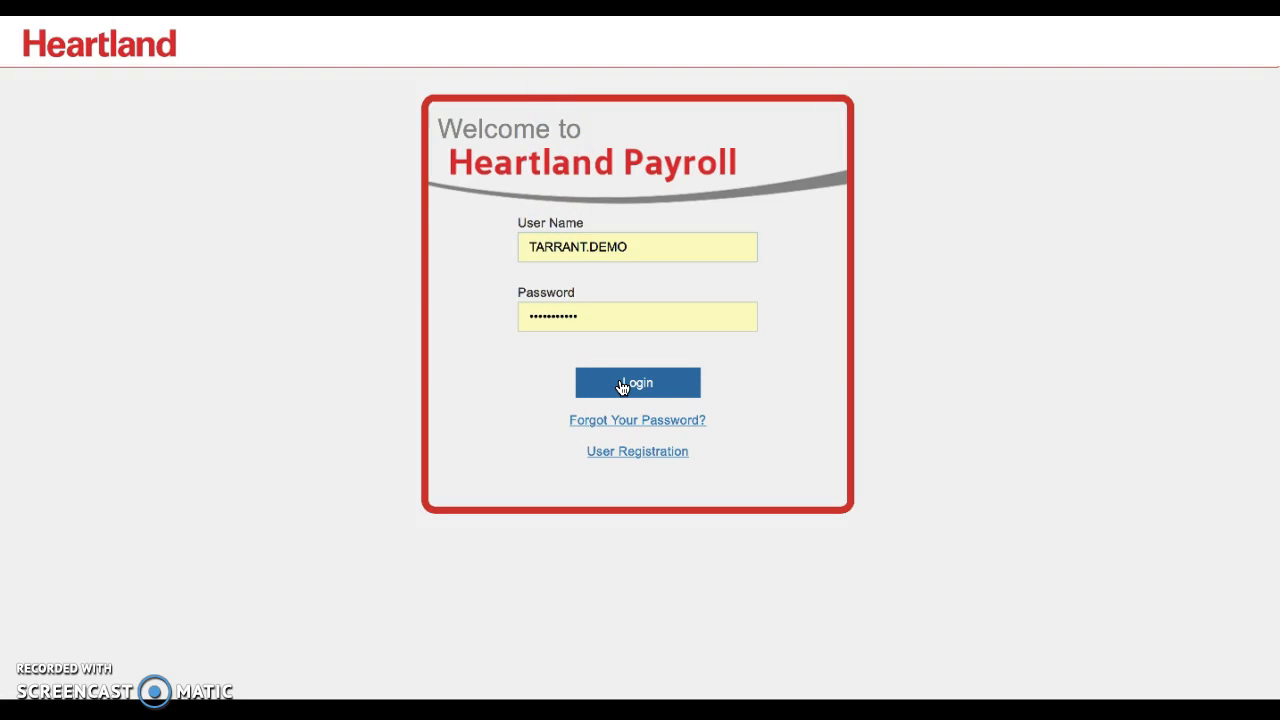
pyautogui.click(636, 382)
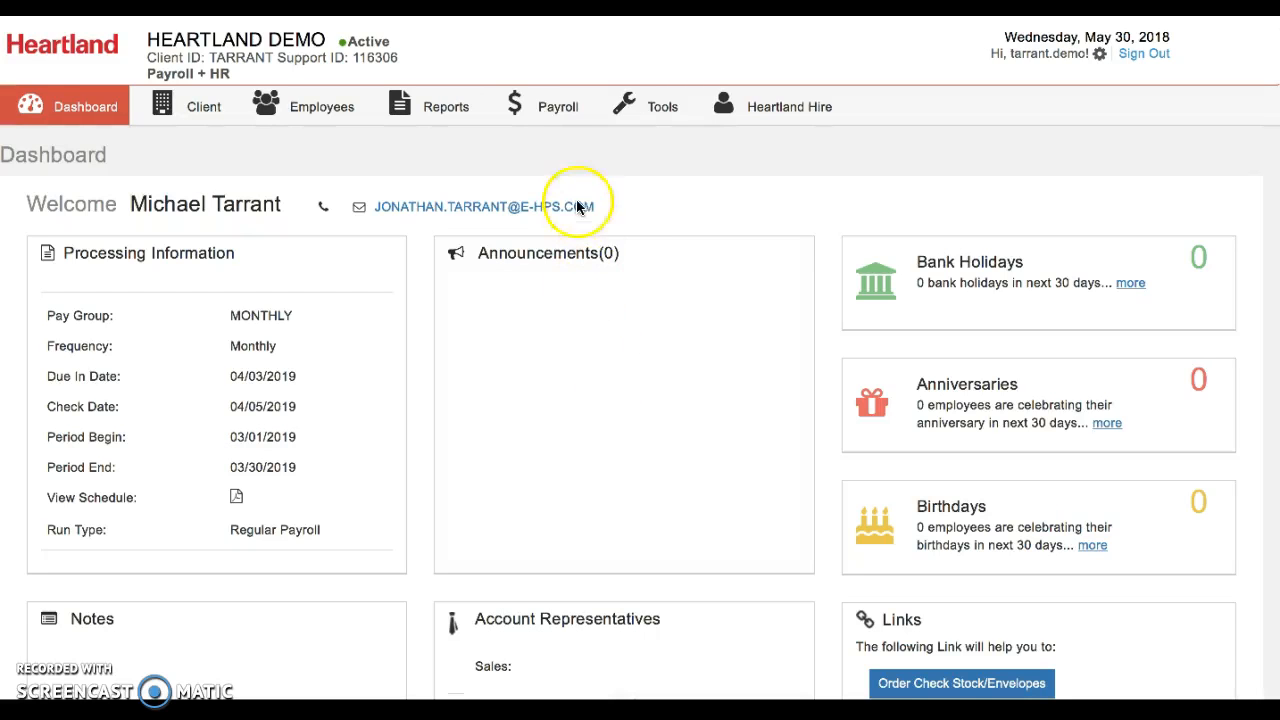
# Step: Go to Payroll > Time Entry > Individual Time Entry and select the first employee
pyautogui.click(556, 106)
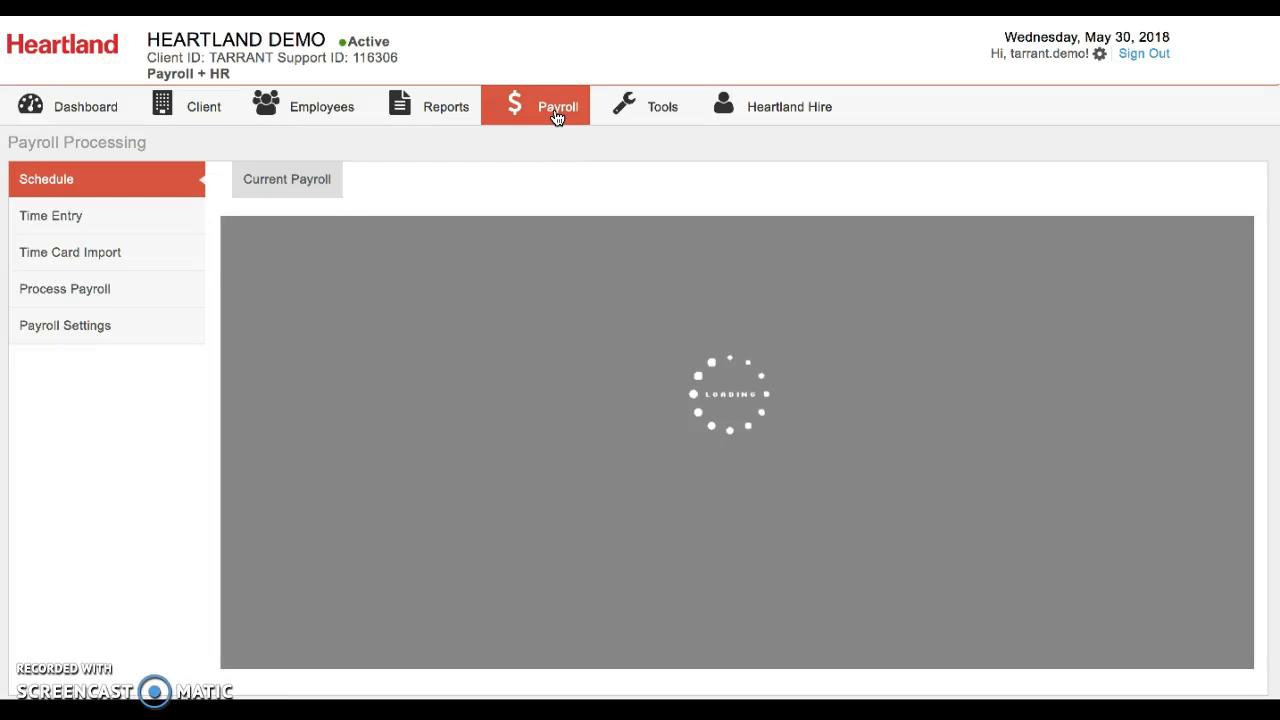
pyautogui.moveTo(416, 216)
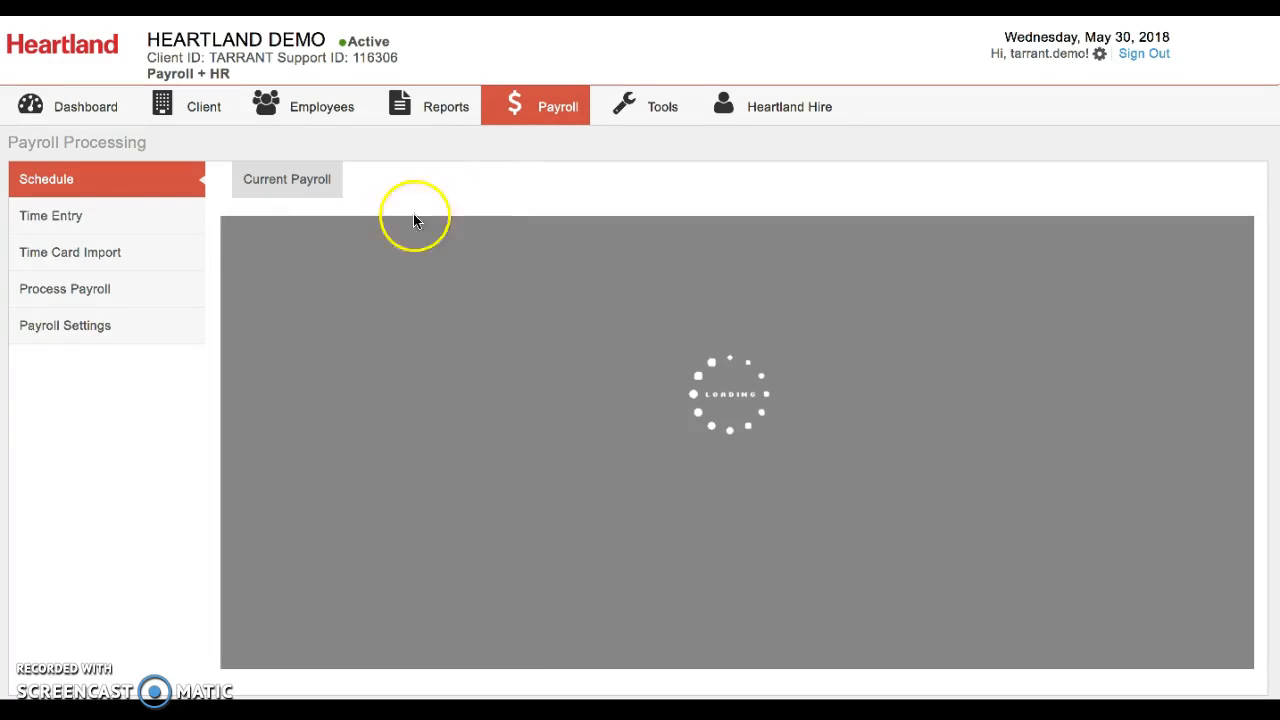
pyautogui.click(52, 216)
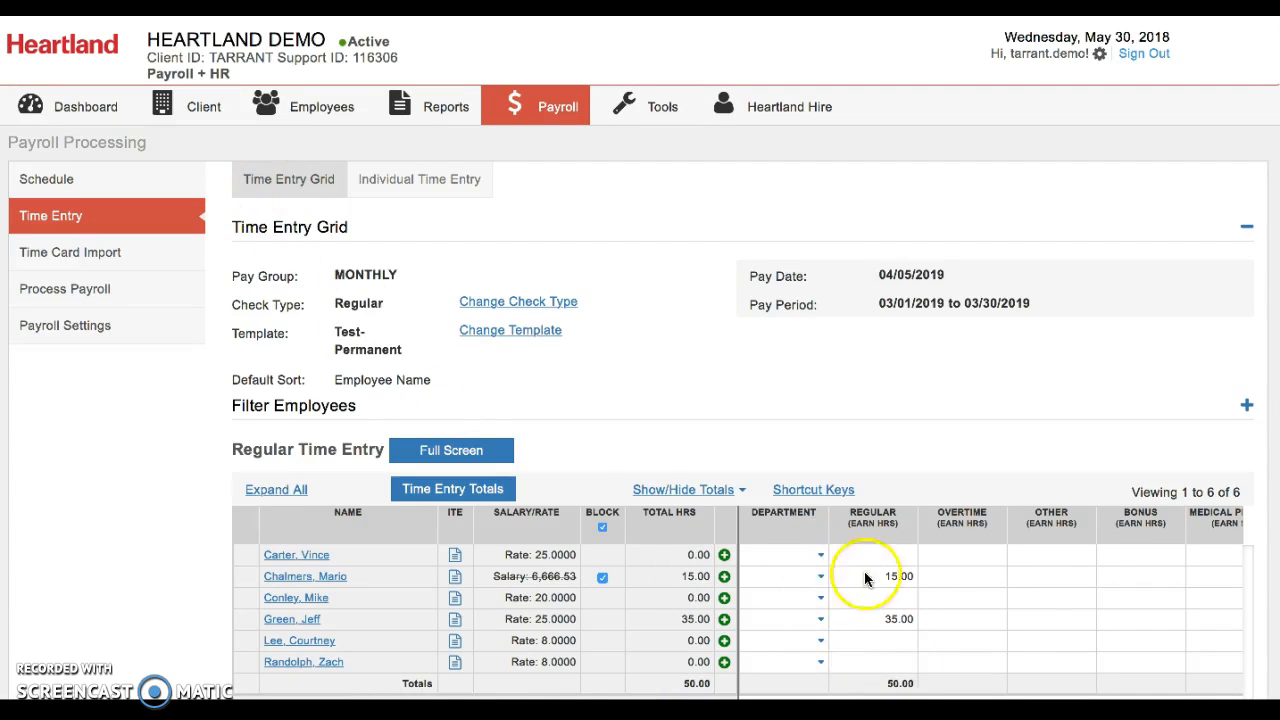
pyautogui.click(420, 180)
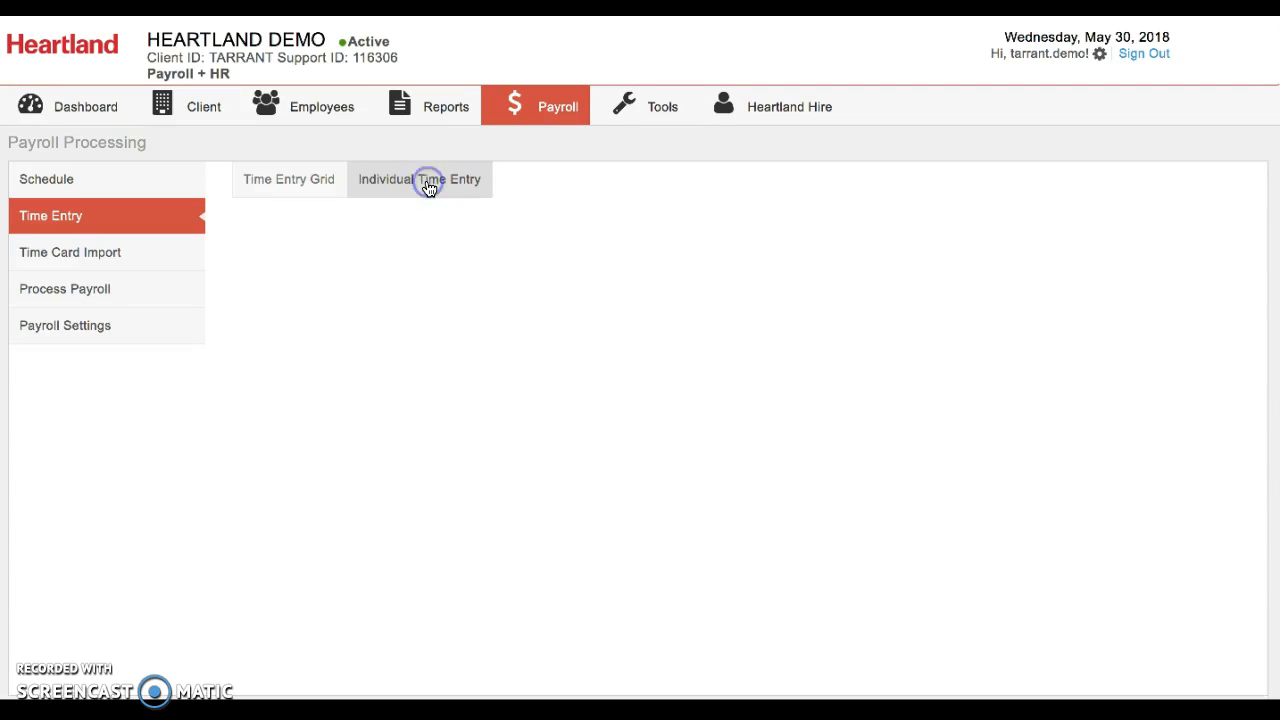
pyautogui.click(420, 180)
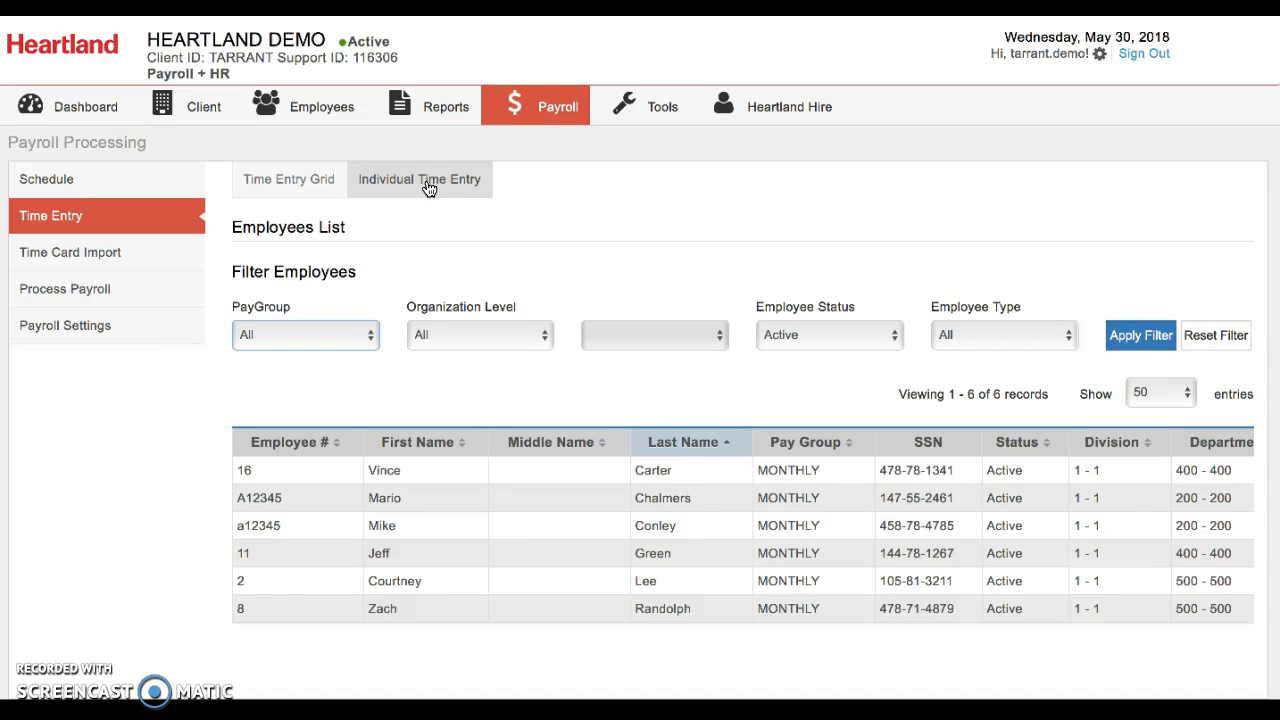
pyautogui.moveTo(480, 276)
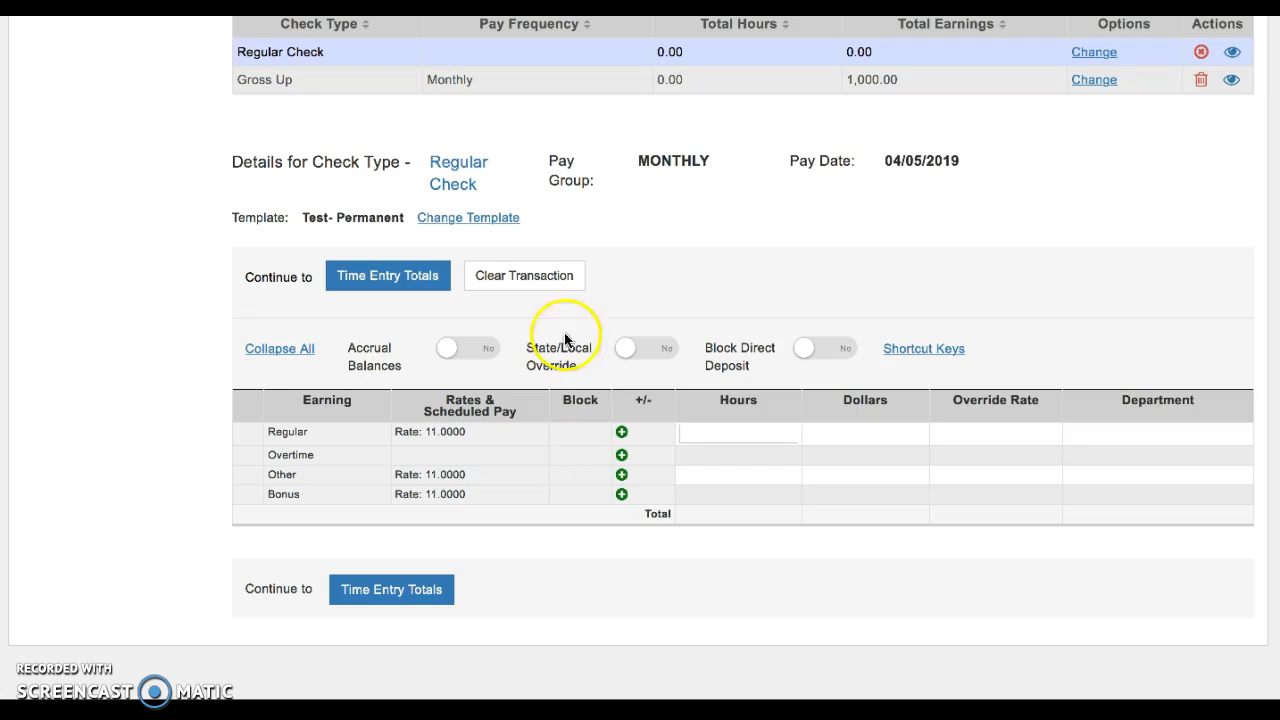
# Step: Add and save an Additional Check - Gross Up with Monthly pay frequency for employee 1
pyautogui.scroll(3)
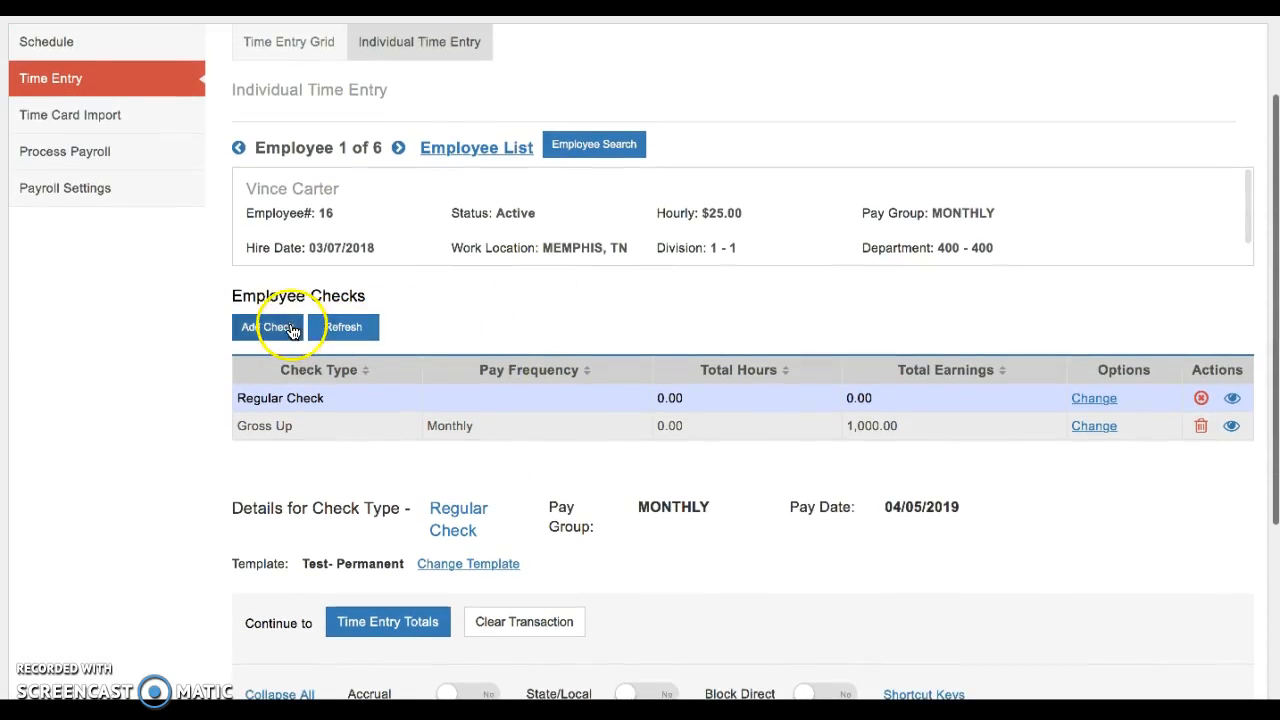
pyautogui.click(268, 328)
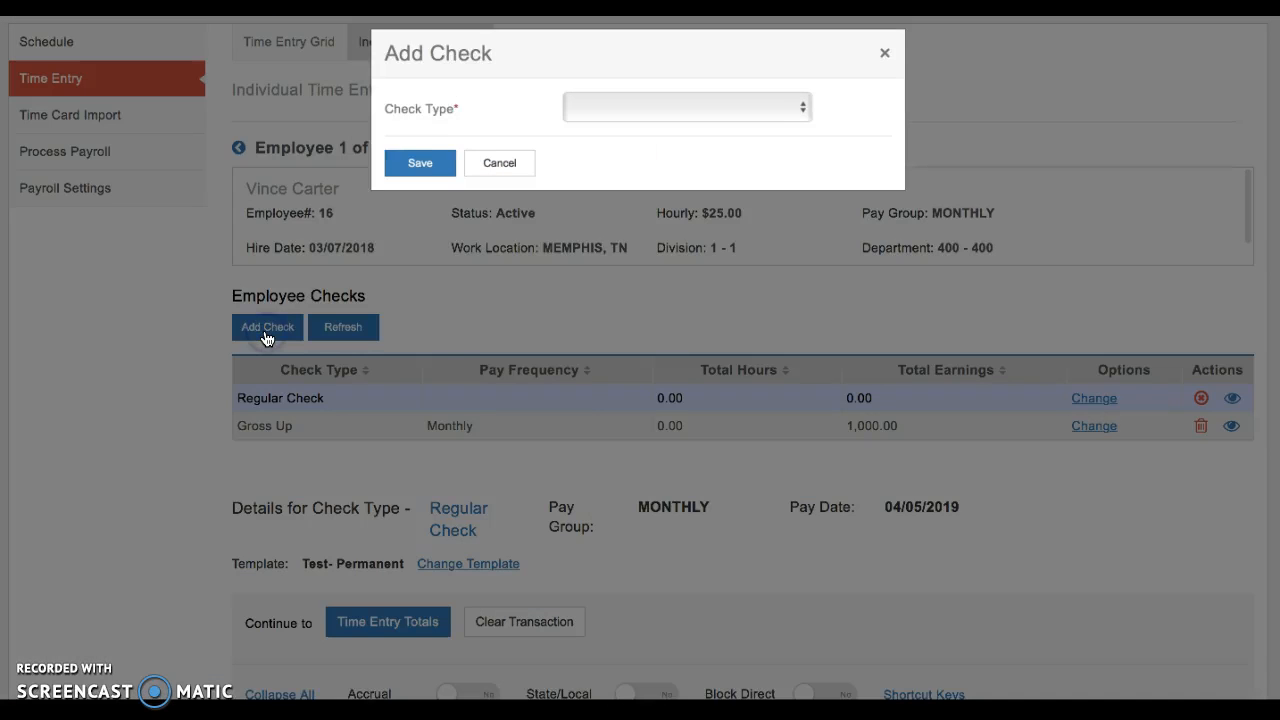
pyautogui.click(688, 108)
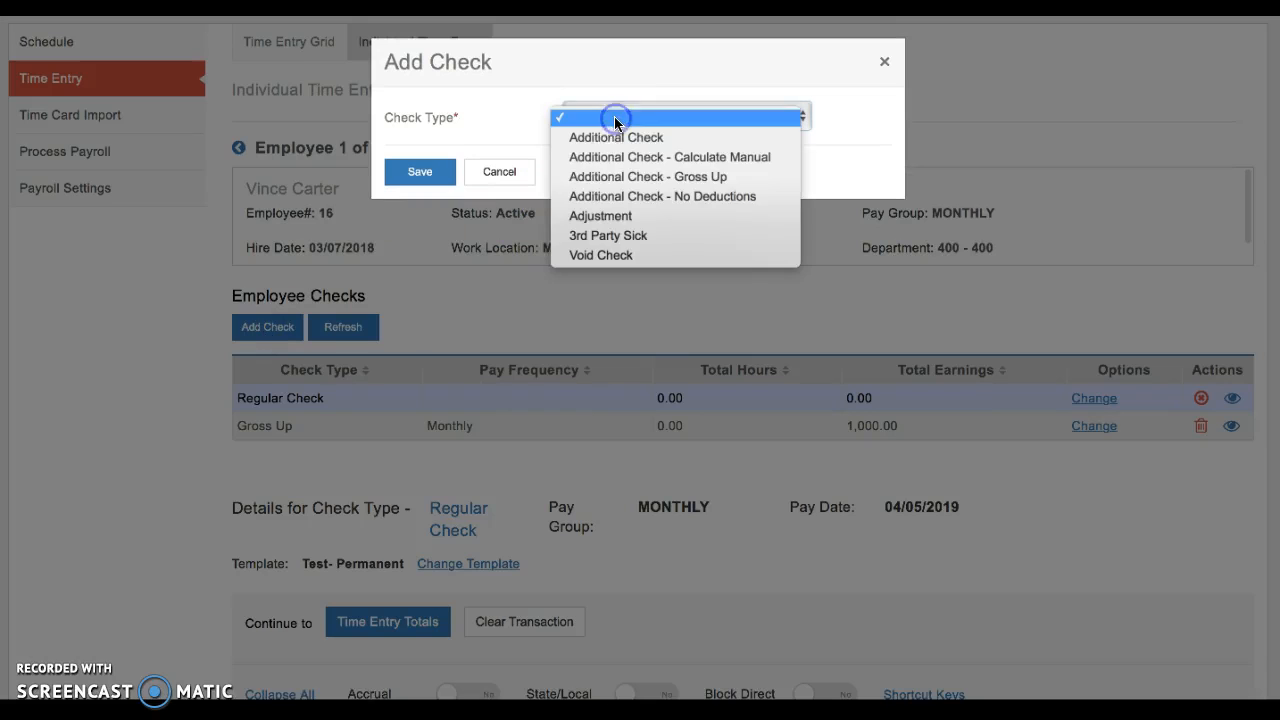
pyautogui.click(648, 176)
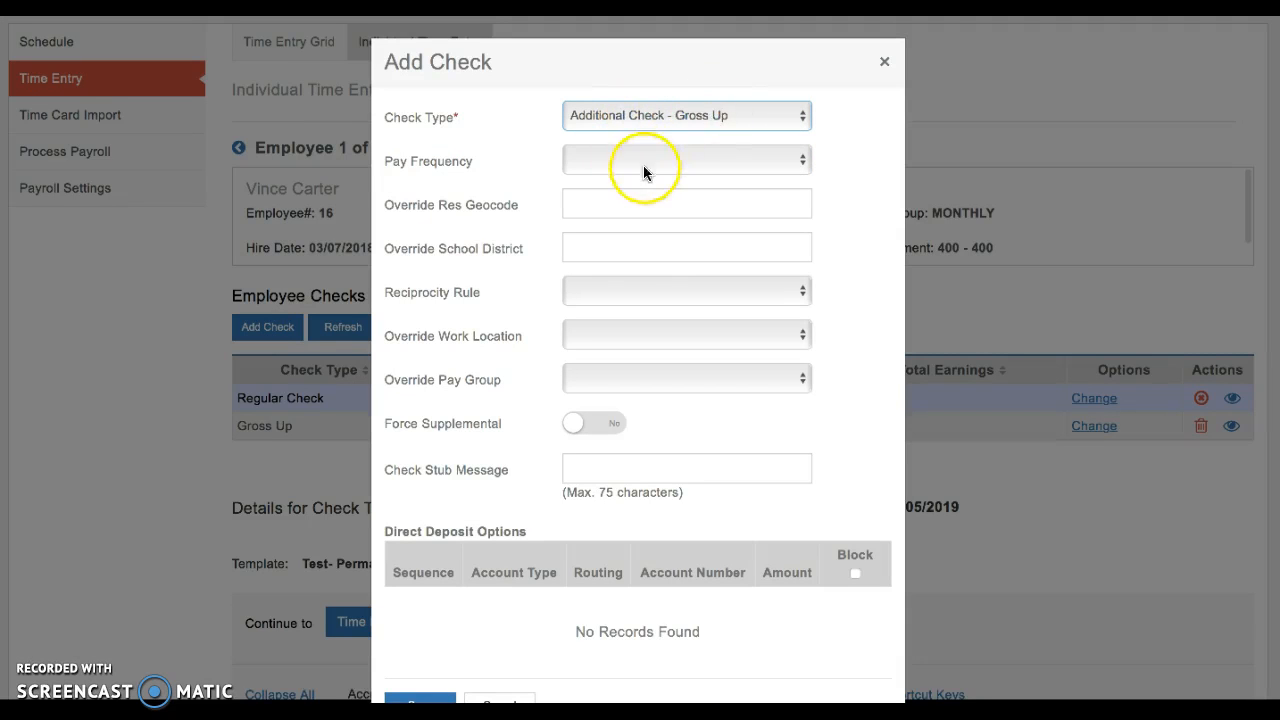
pyautogui.click(684, 160)
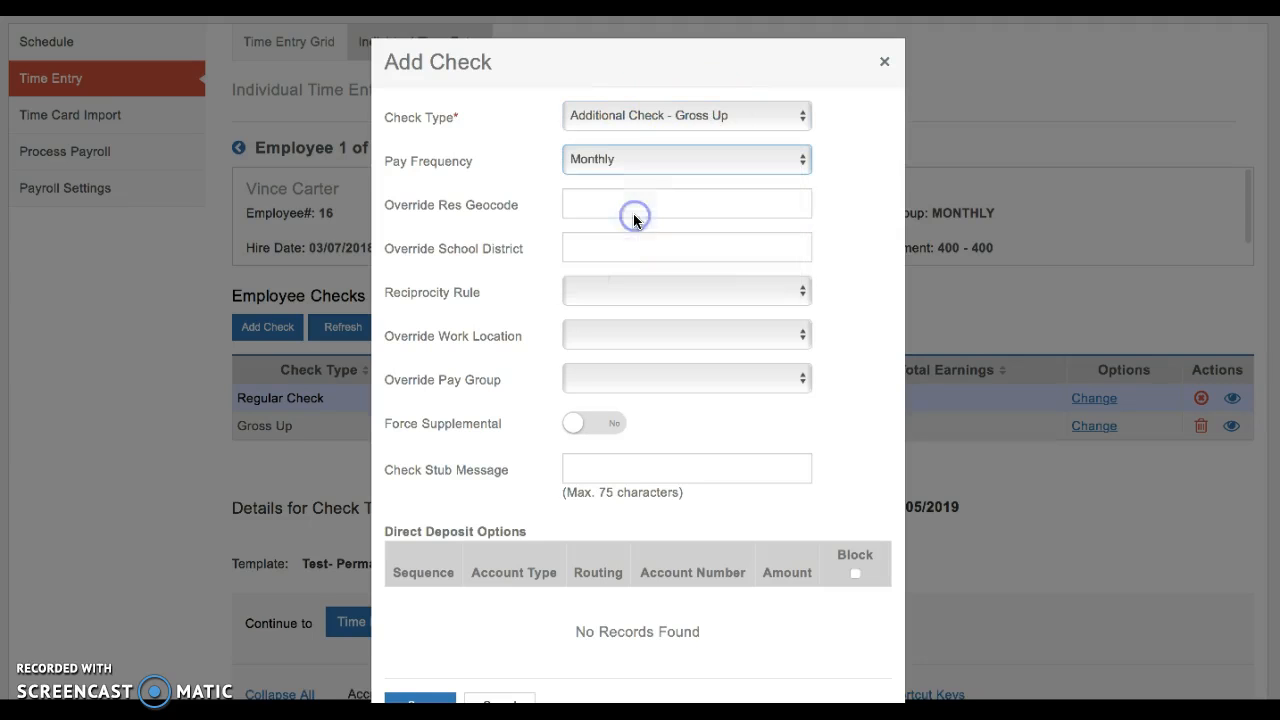
pyautogui.moveTo(440, 660)
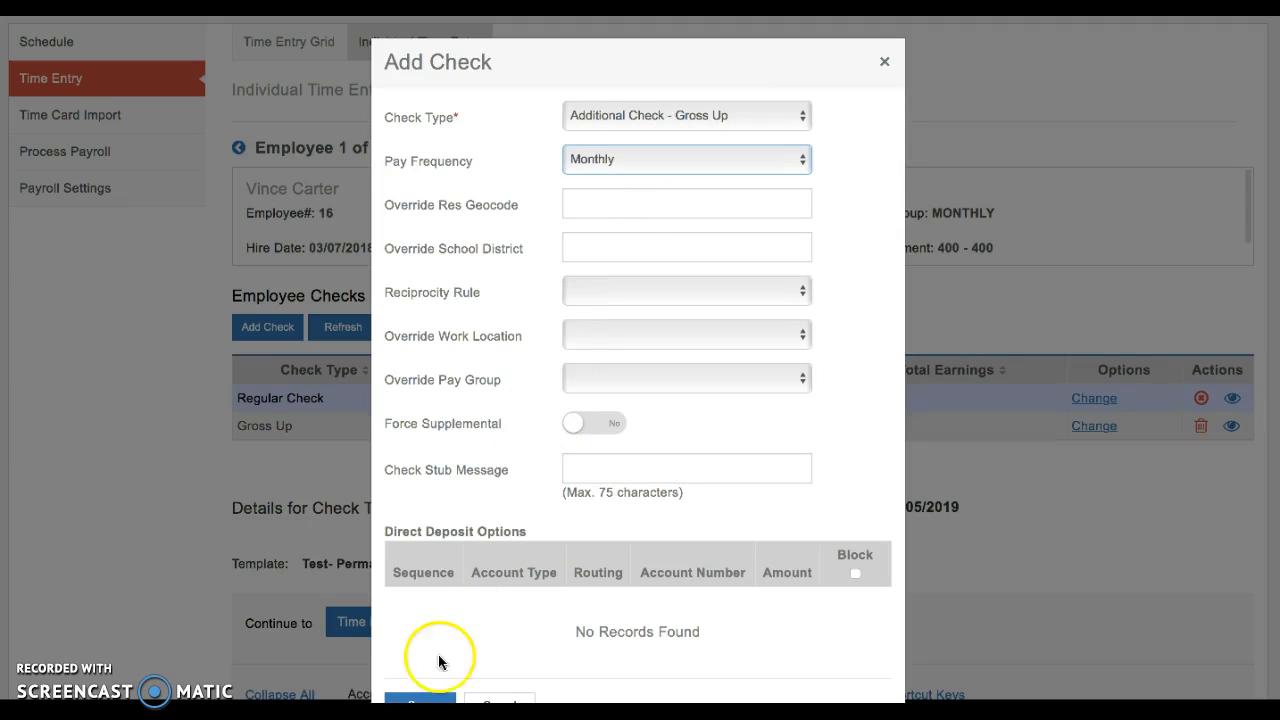
pyautogui.click(420, 700)
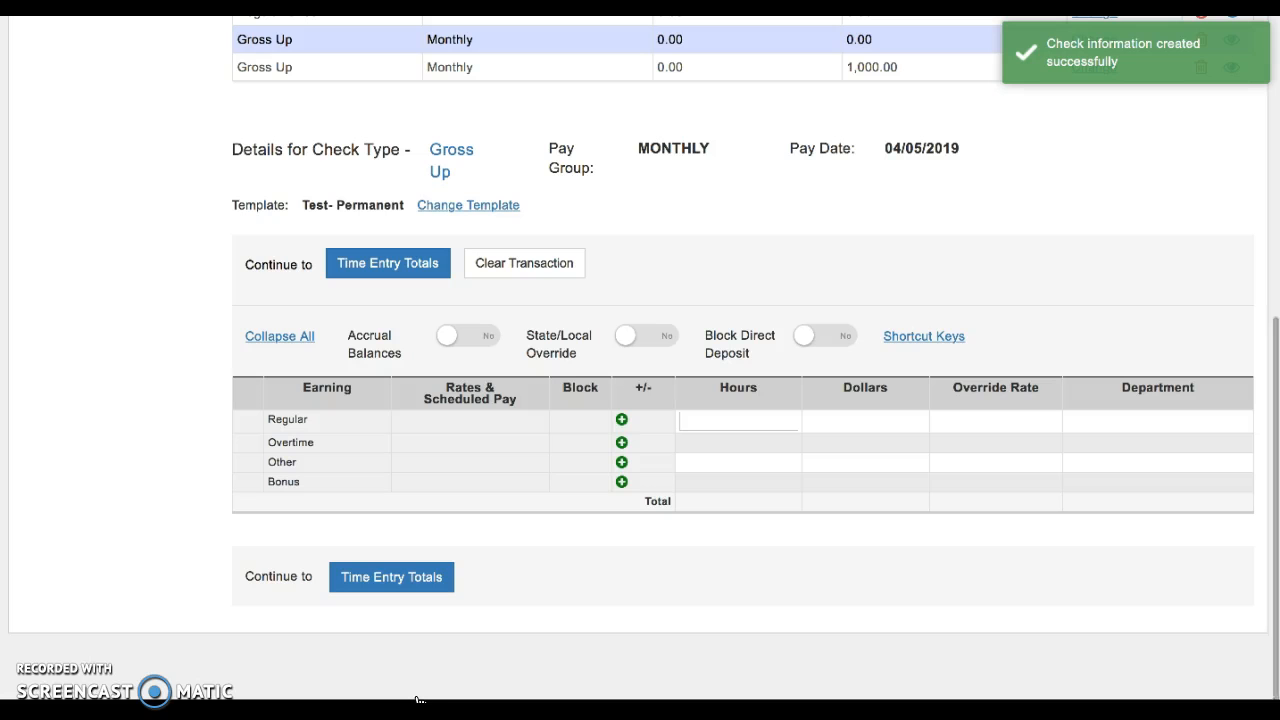
# Step: Enter 1500 Regular Dollars on the gross-up check, refresh the totals, and preview the check
pyautogui.scroll(3)
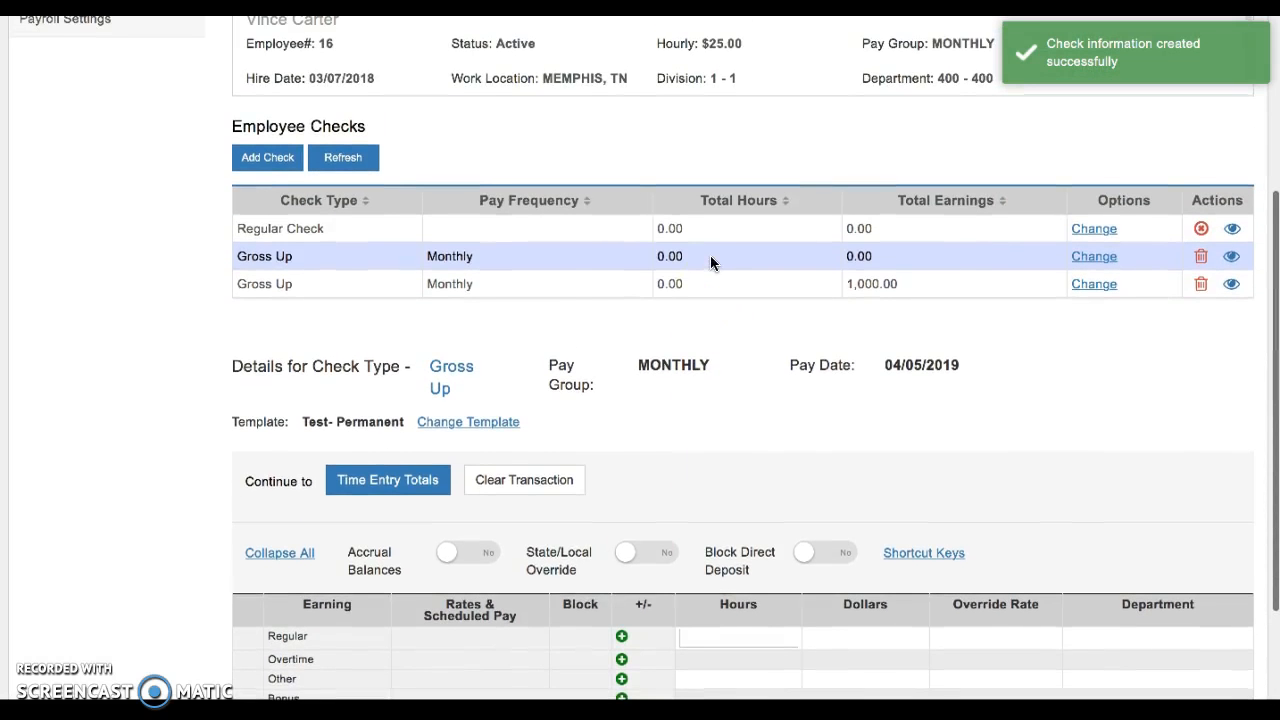
pyautogui.moveTo(928, 224)
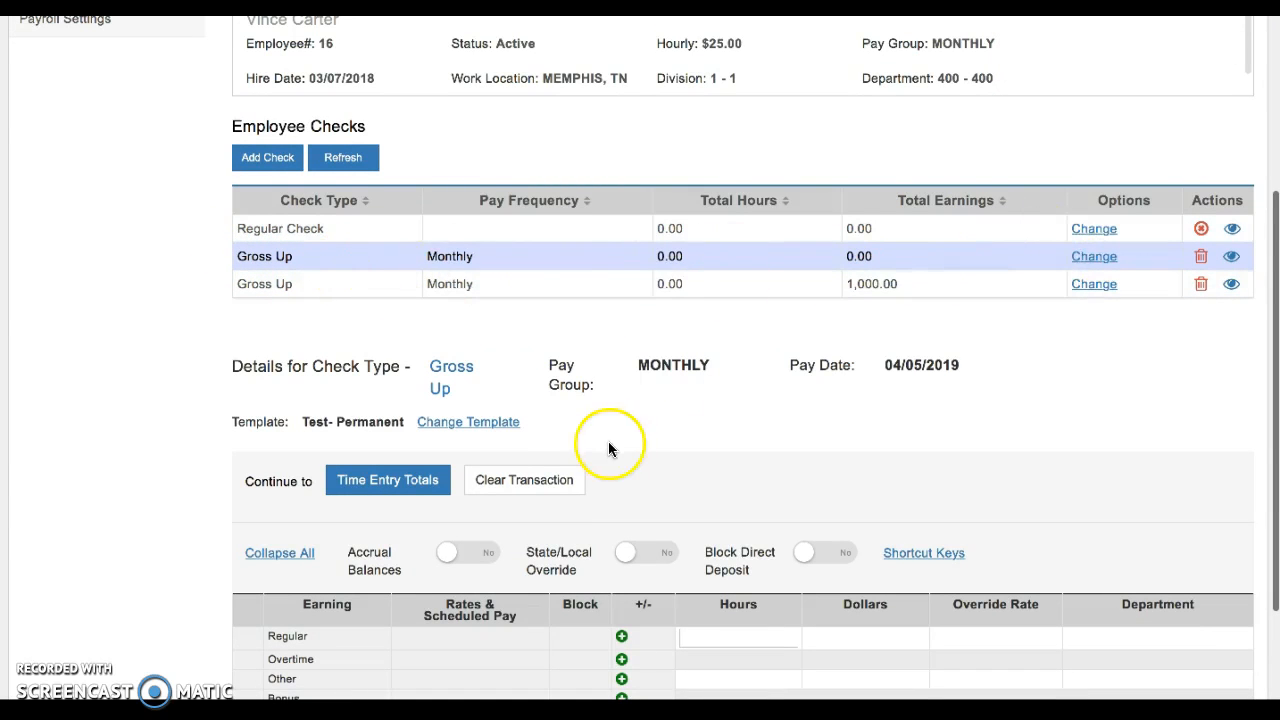
pyautogui.scroll(-3)
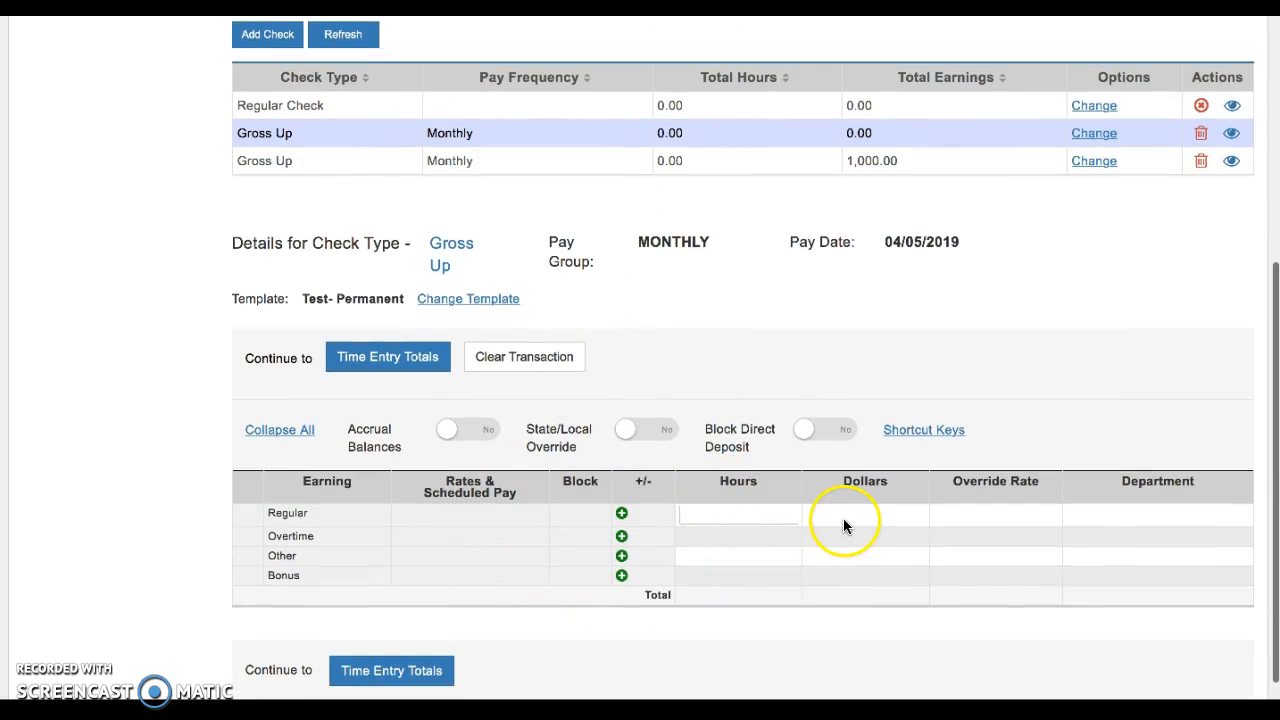
pyautogui.click(864, 514)
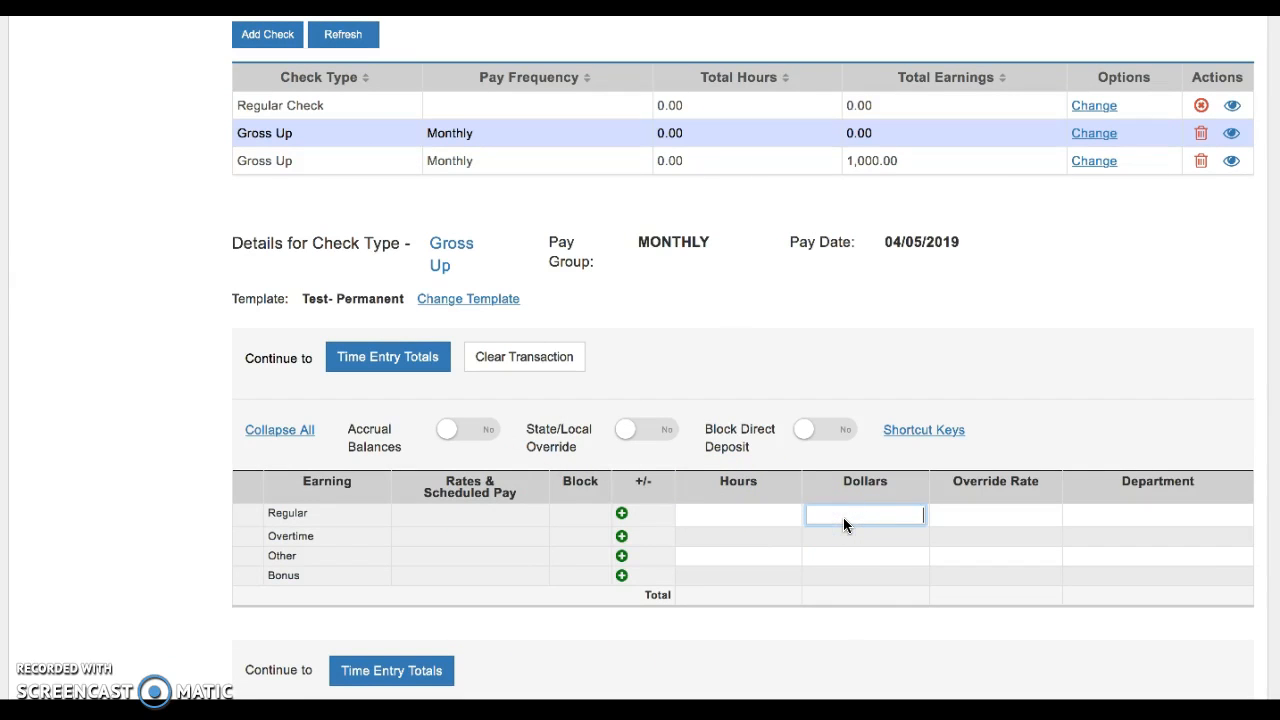
pyautogui.moveTo(492, 144)
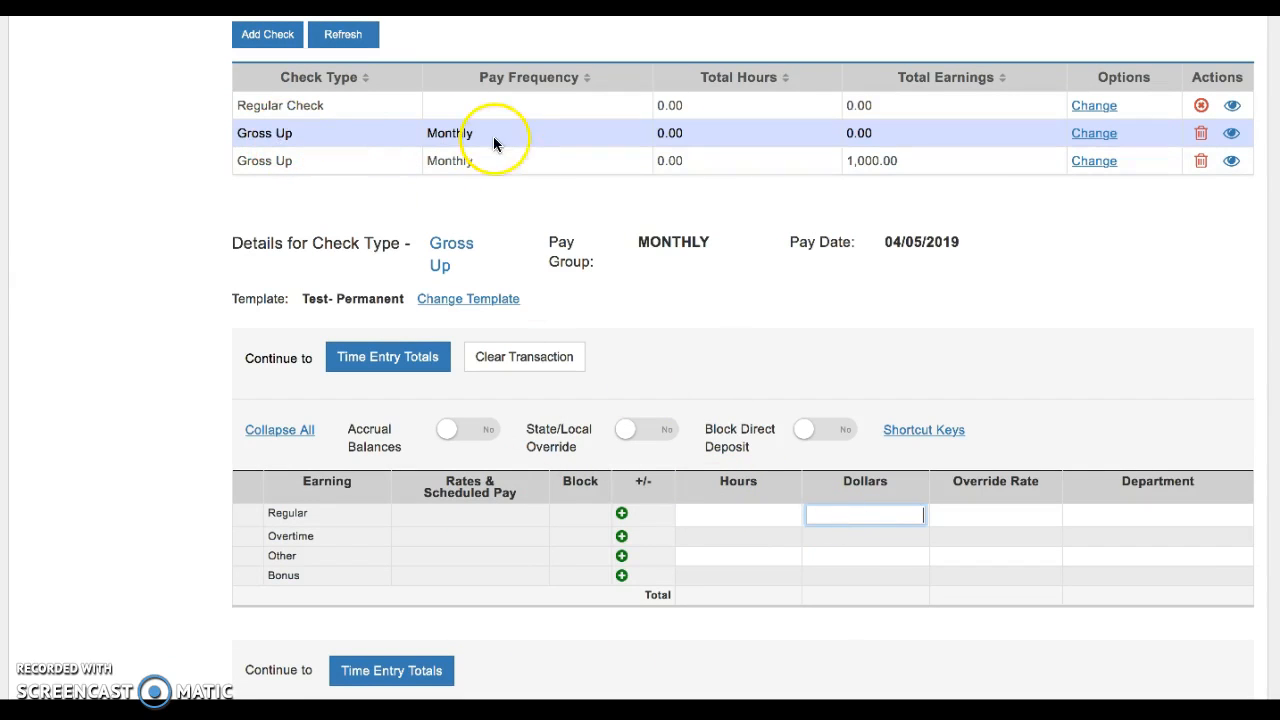
pyautogui.moveTo(866, 512)
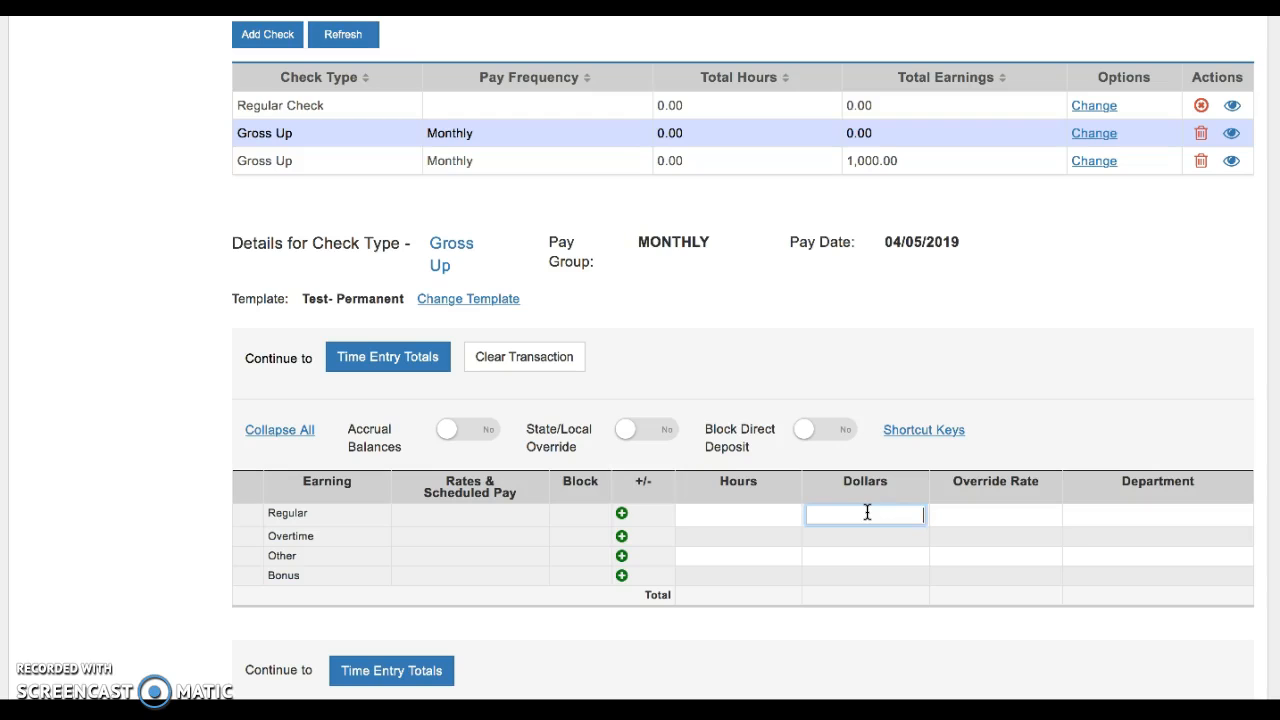
pyautogui.write('1500.00')
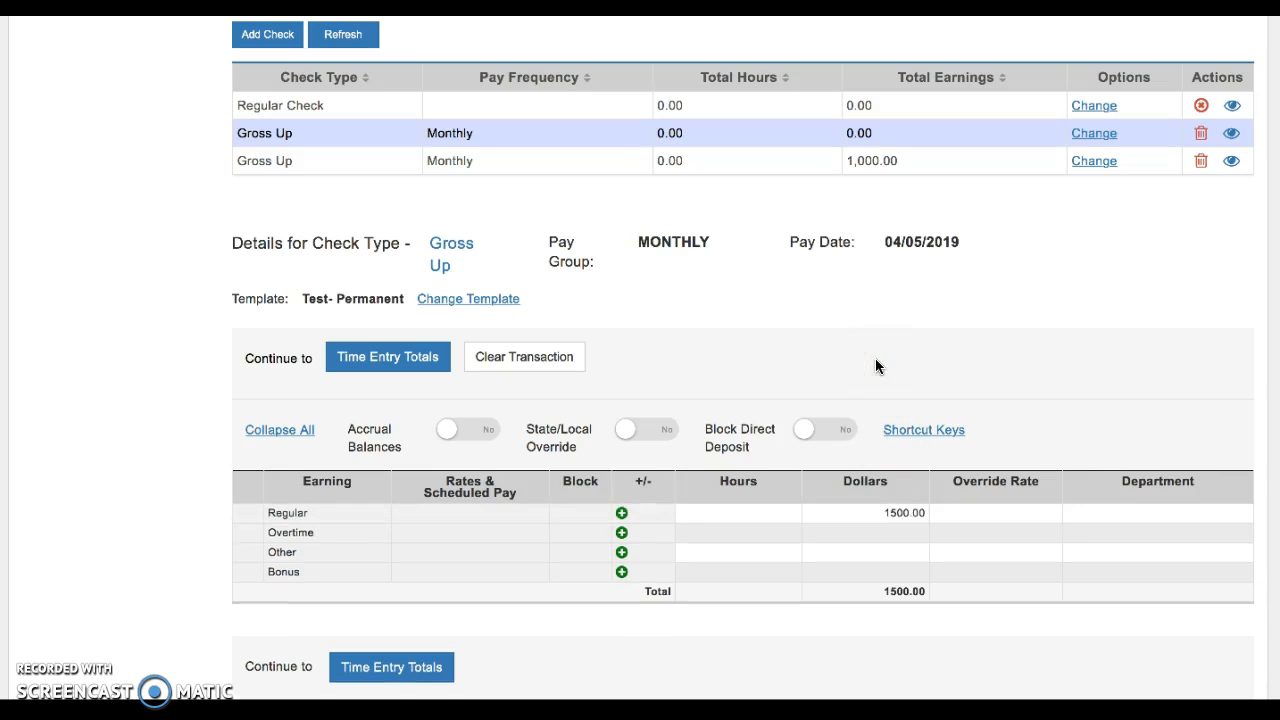
pyautogui.click(344, 34)
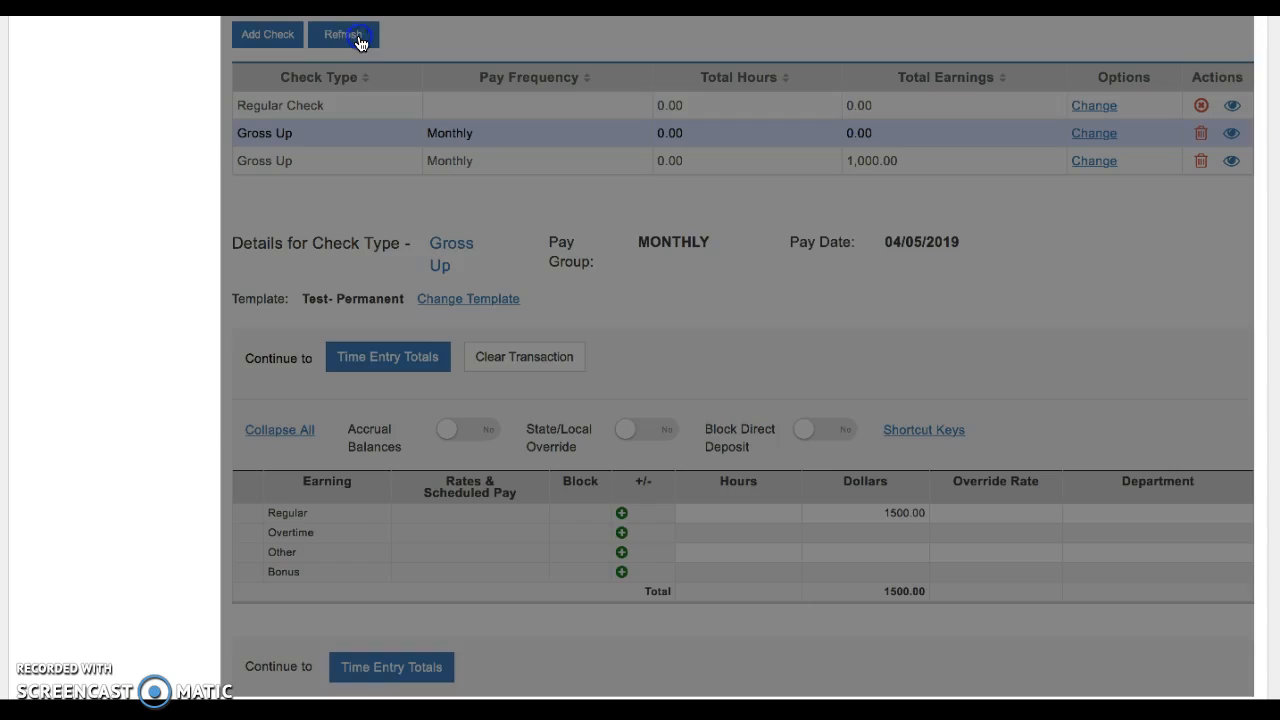
pyautogui.click(344, 34)
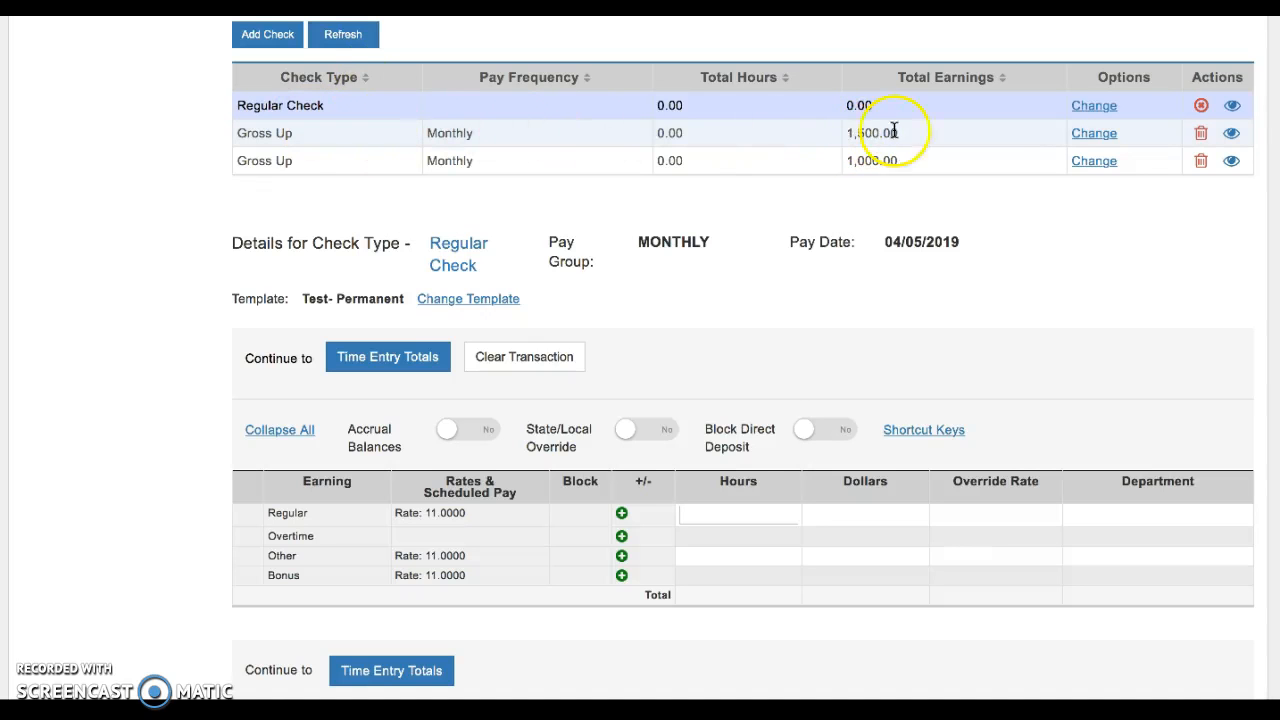
pyautogui.click(1232, 132)
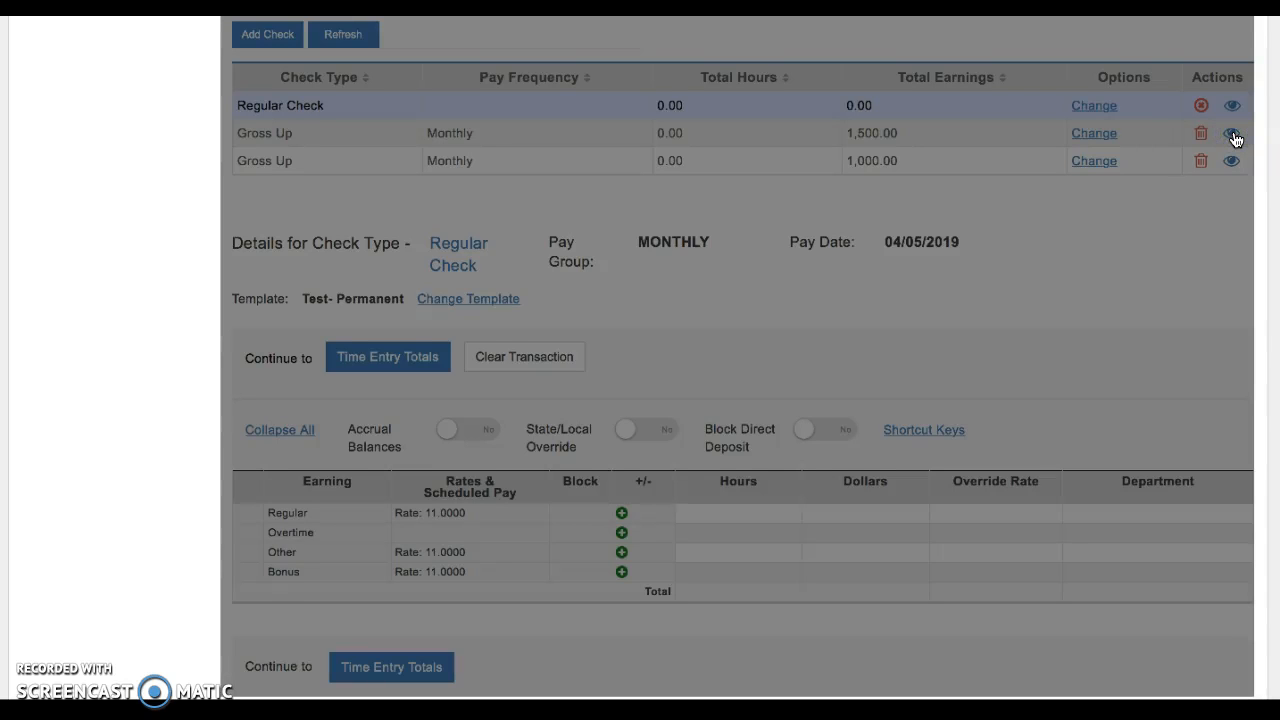
pyautogui.click(1236, 132)
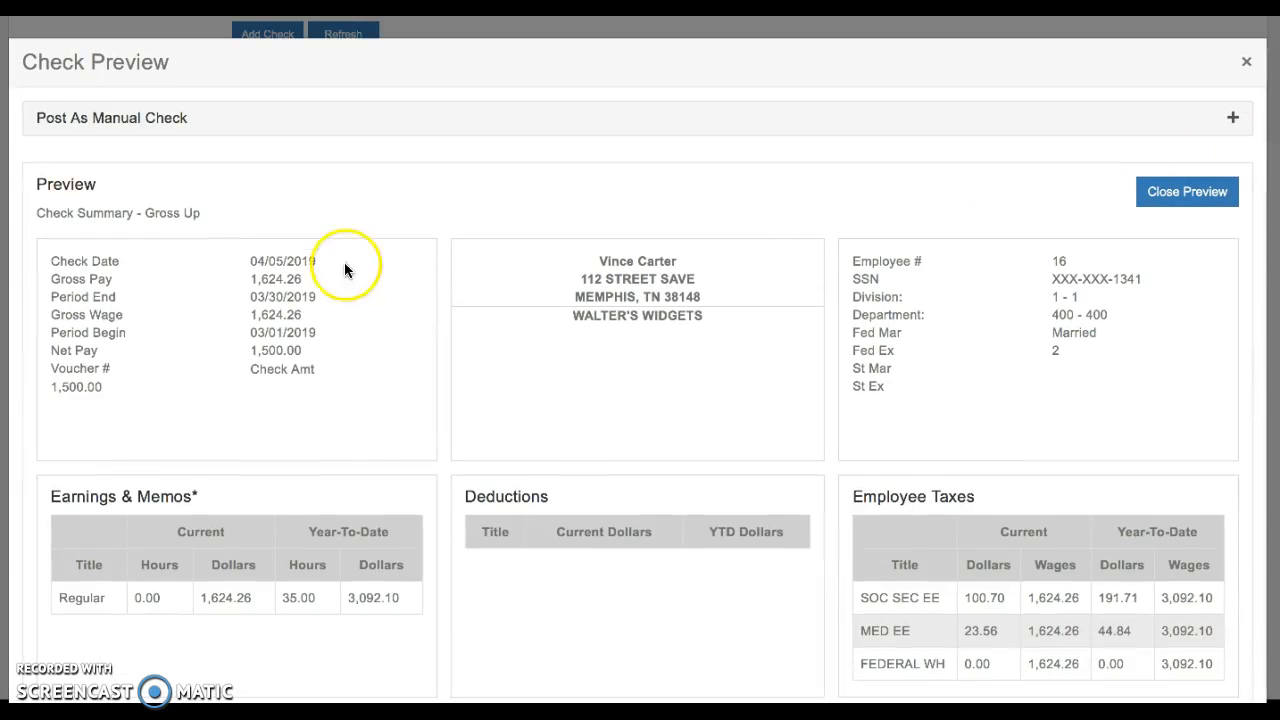
pyautogui.moveTo(290, 278)
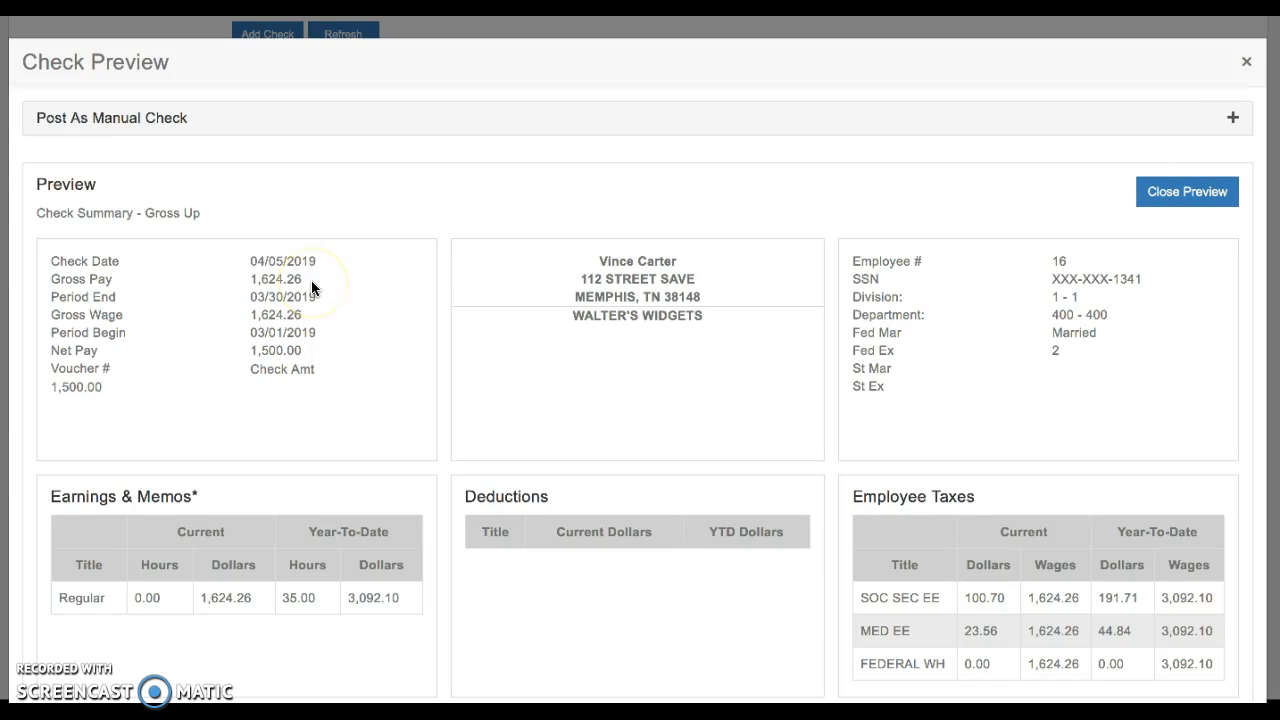
pyautogui.moveTo(1244, 60)
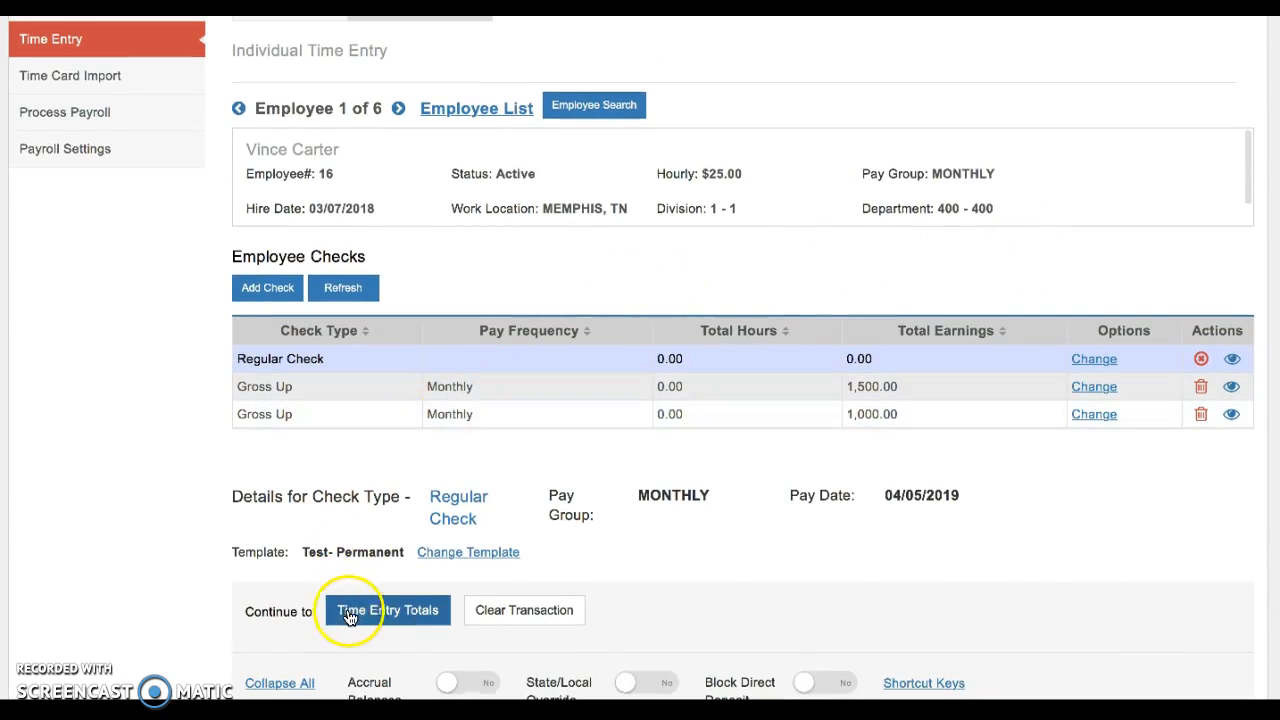
pyautogui.moveTo(388, 610)
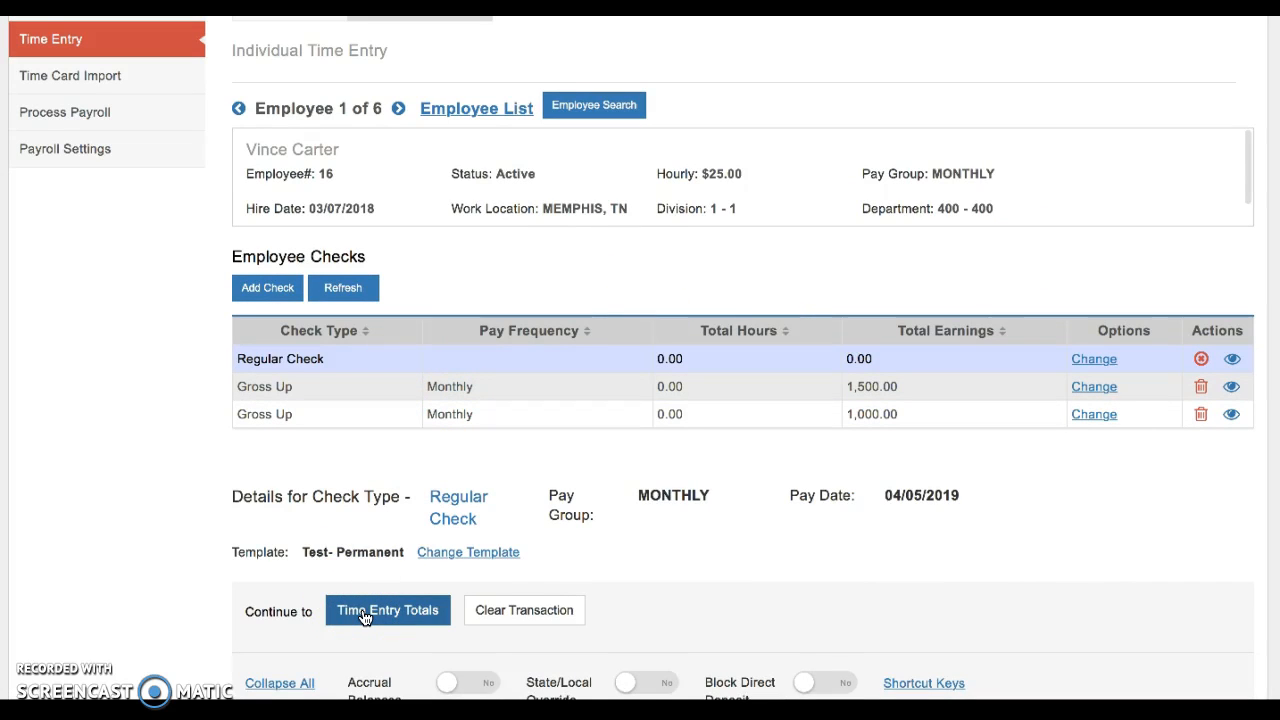
# Step: Advance with the next-employee arrow from Employee 1 of 6 to Employee 3 of 6
pyautogui.scroll(3)
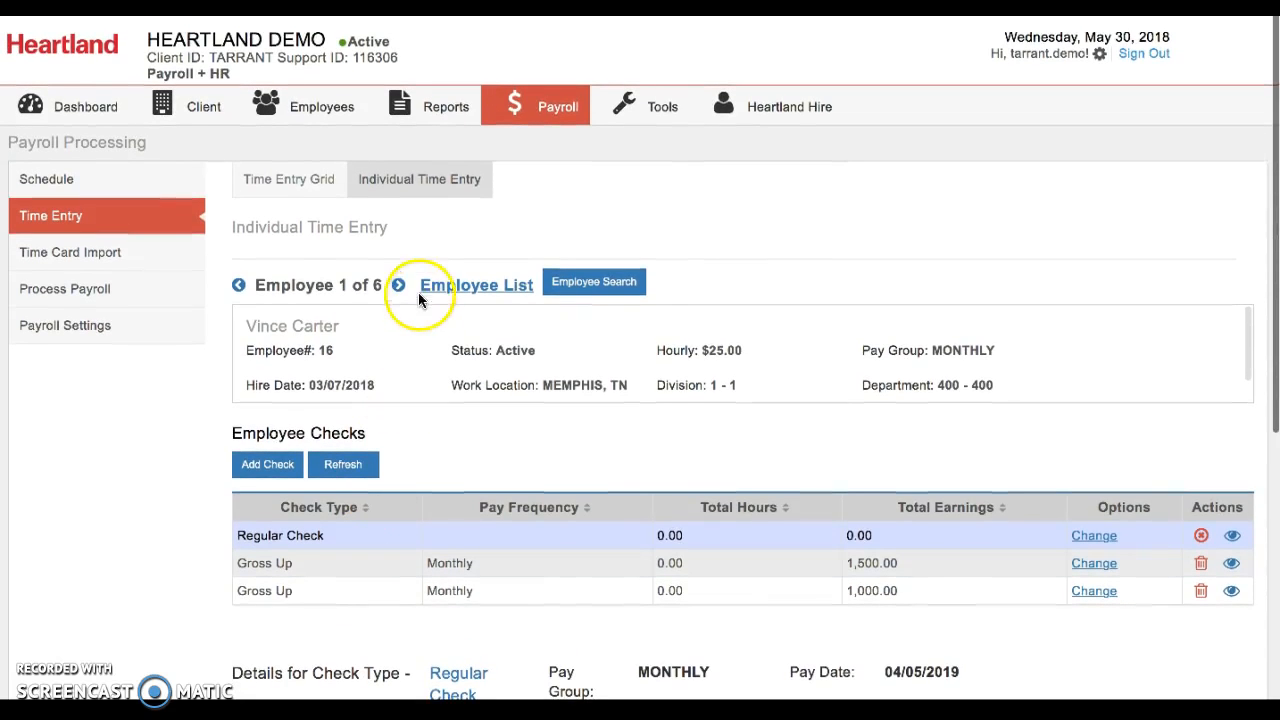
pyautogui.click(398, 284)
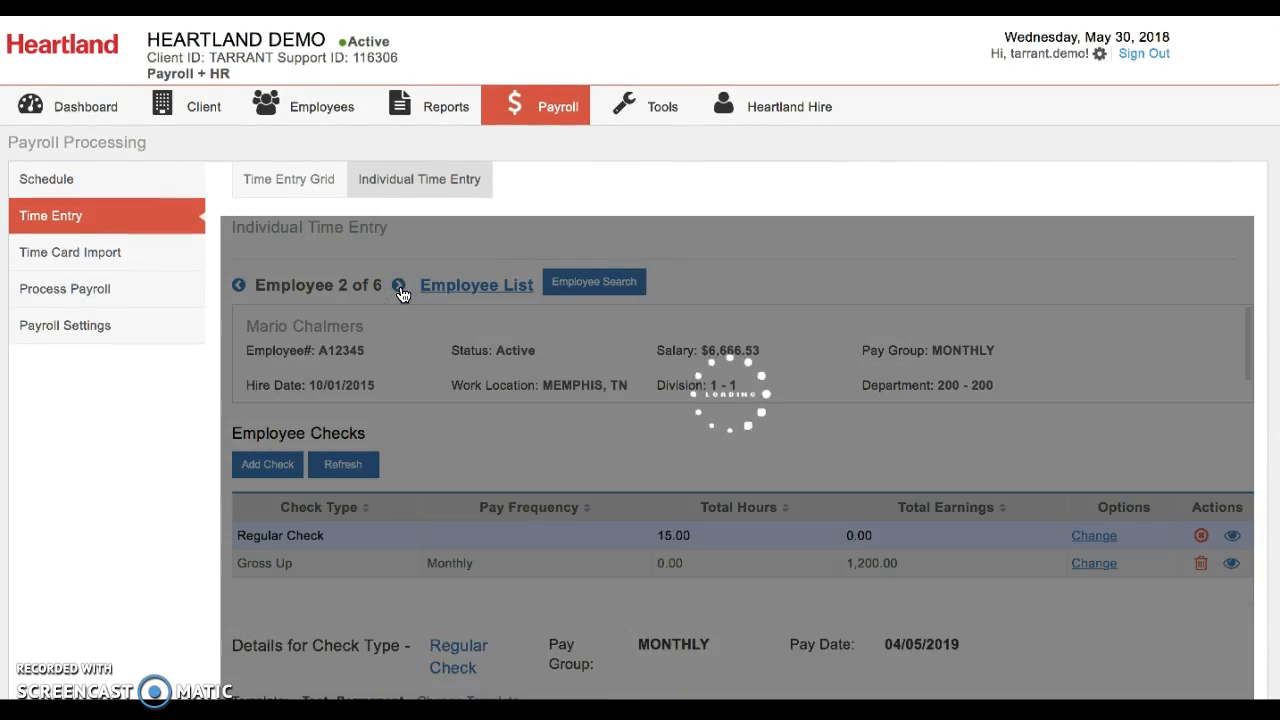
pyautogui.scroll(-3)
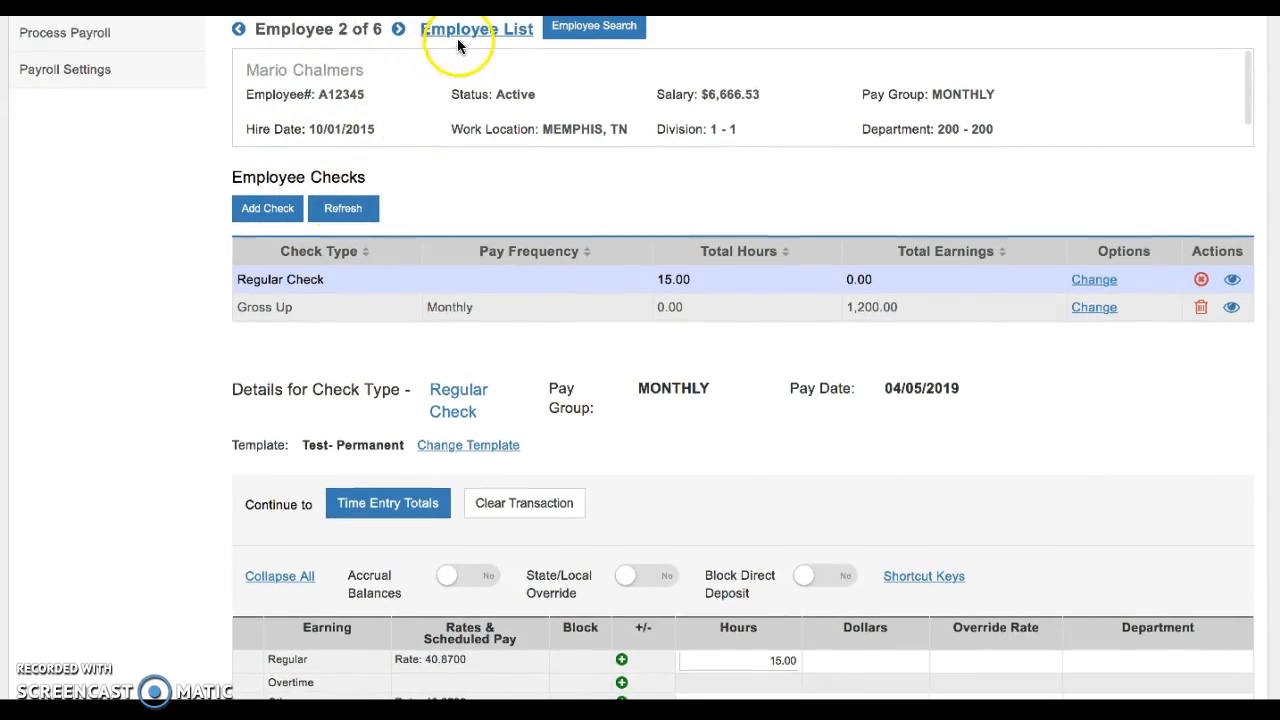
pyautogui.click(400, 28)
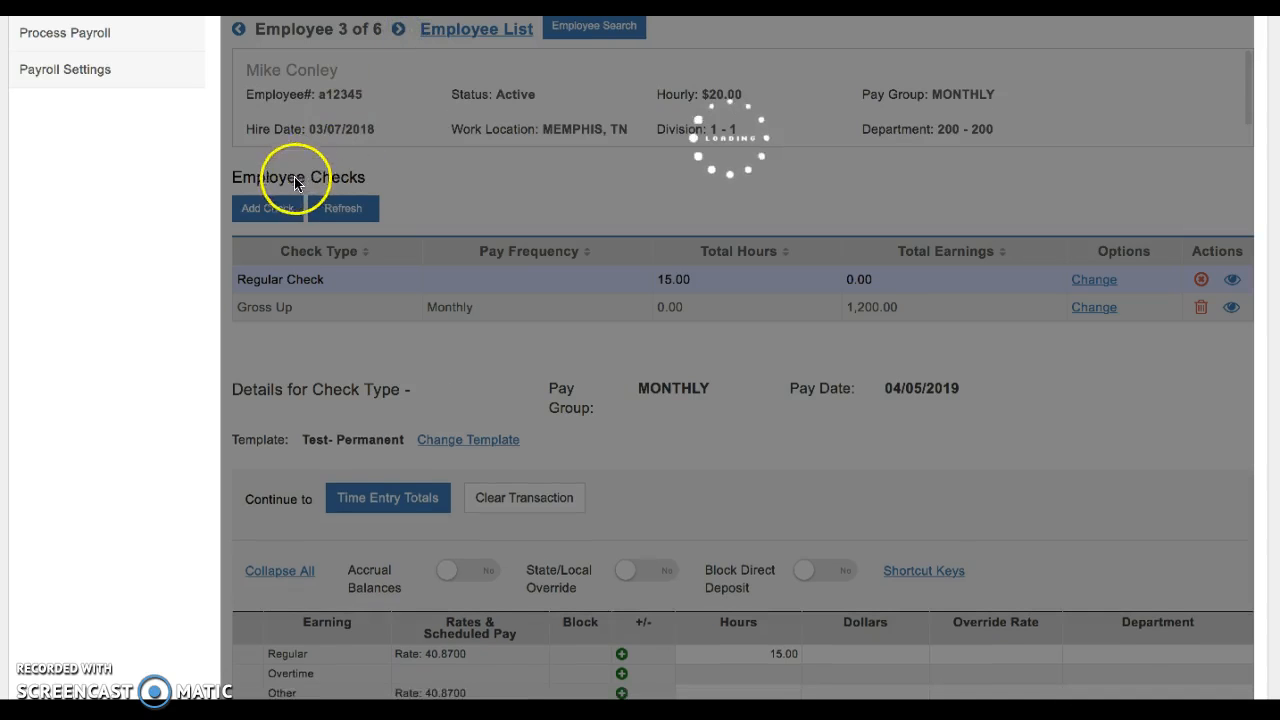
pyautogui.click(268, 208)
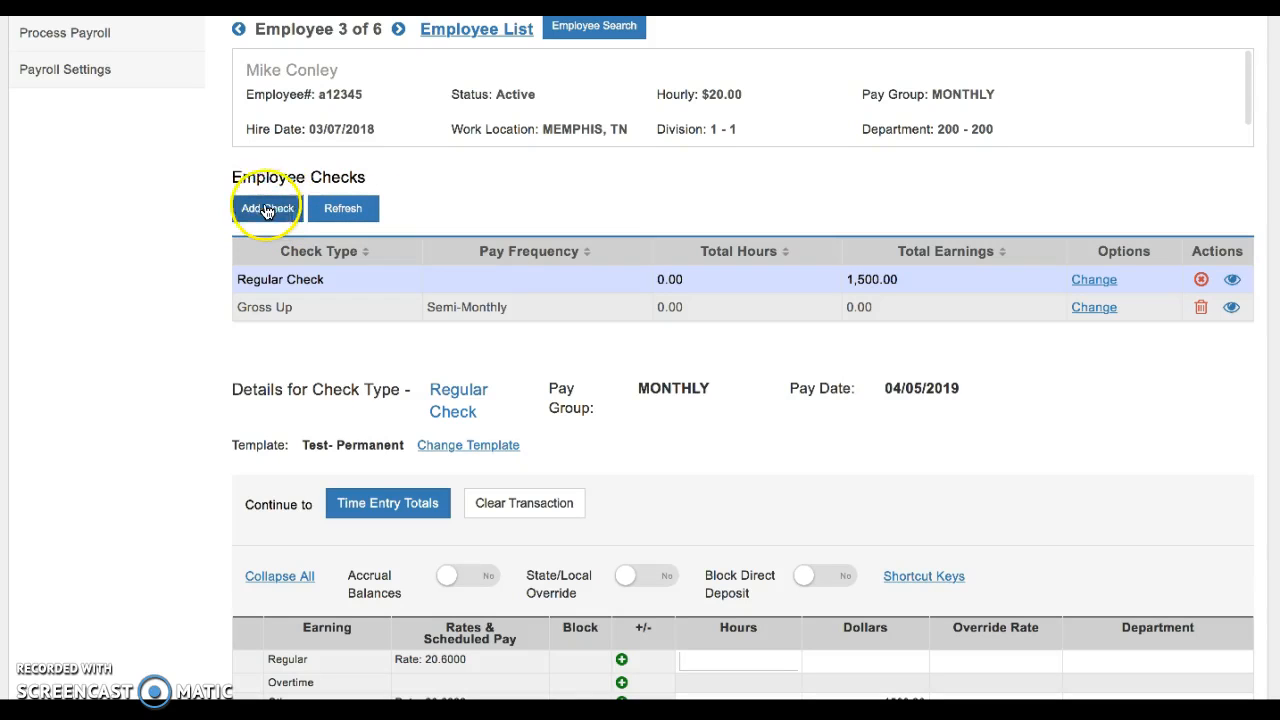
# Step: Add and save an Additional Check - Gross Up with Monthly pay frequency for employee 3
pyautogui.click(266, 208)
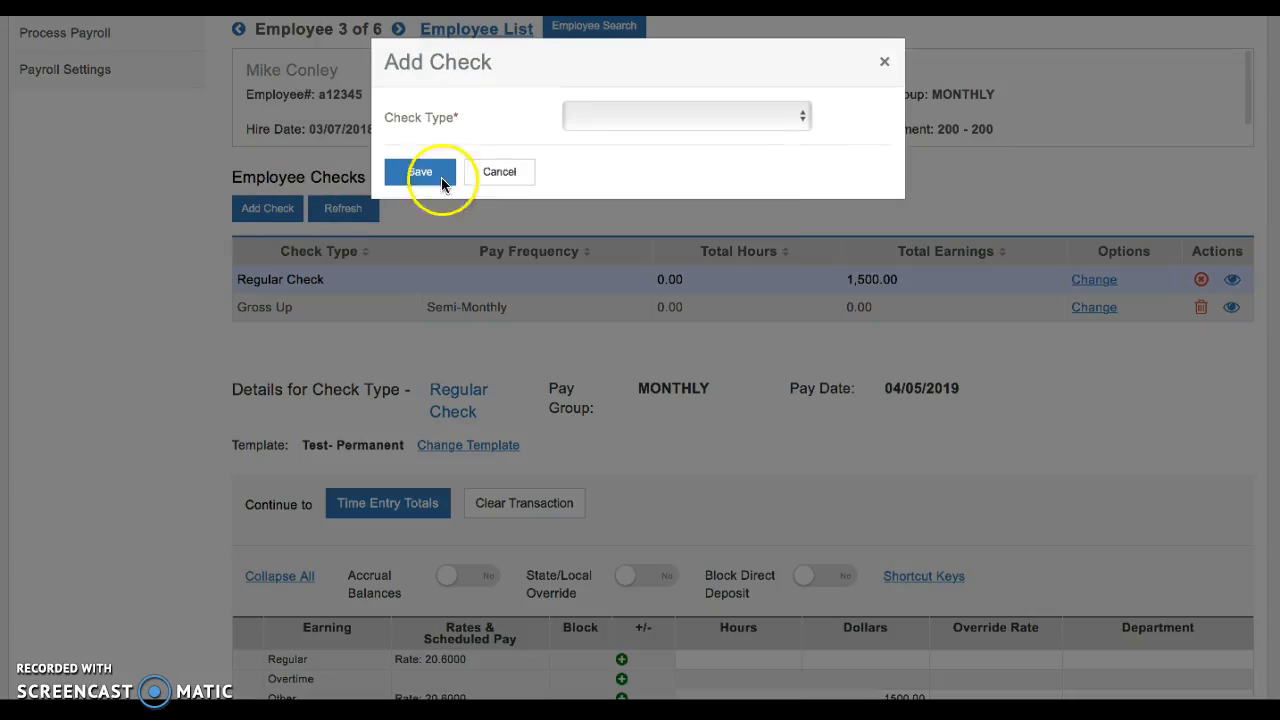
pyautogui.click(686, 114)
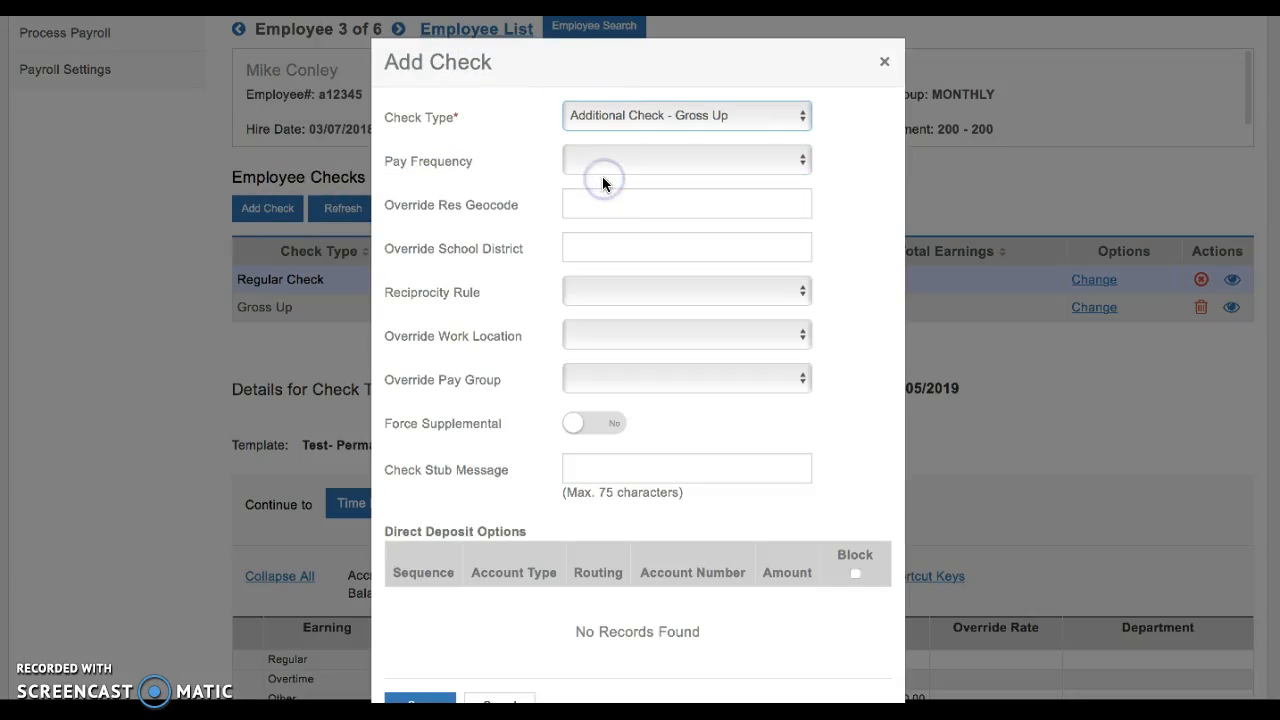
pyautogui.click(686, 160)
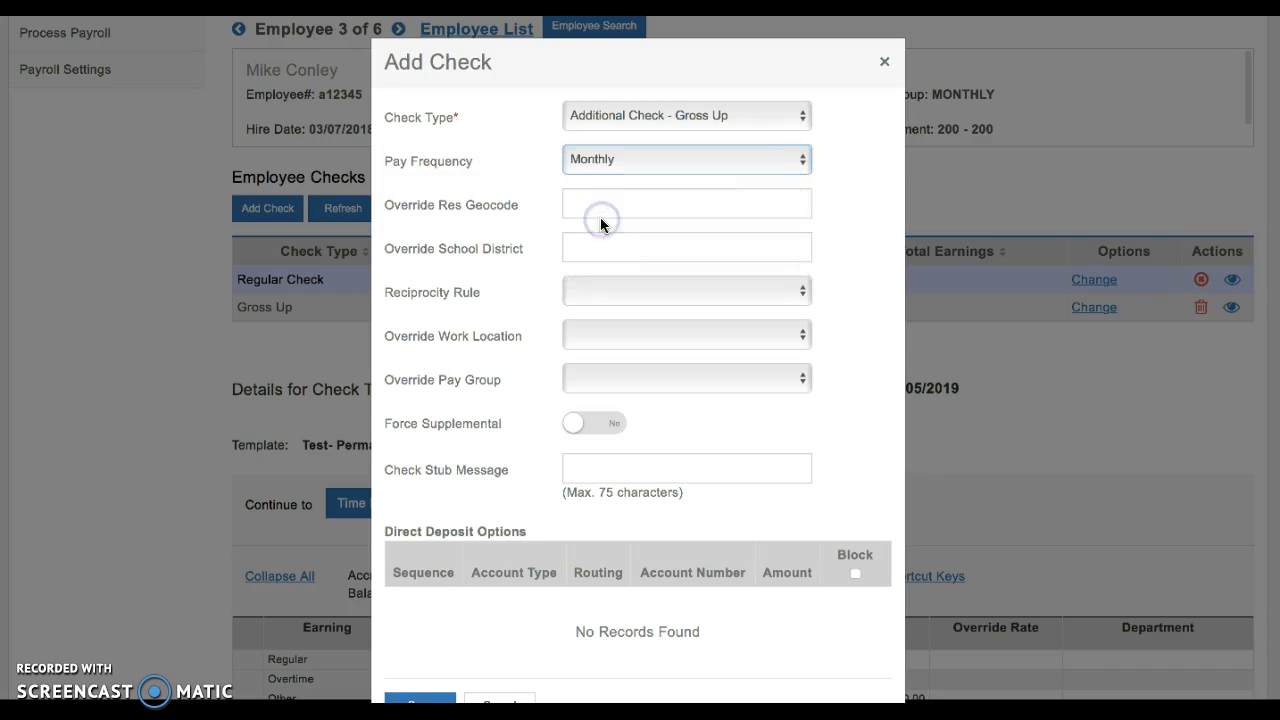
pyautogui.click(420, 696)
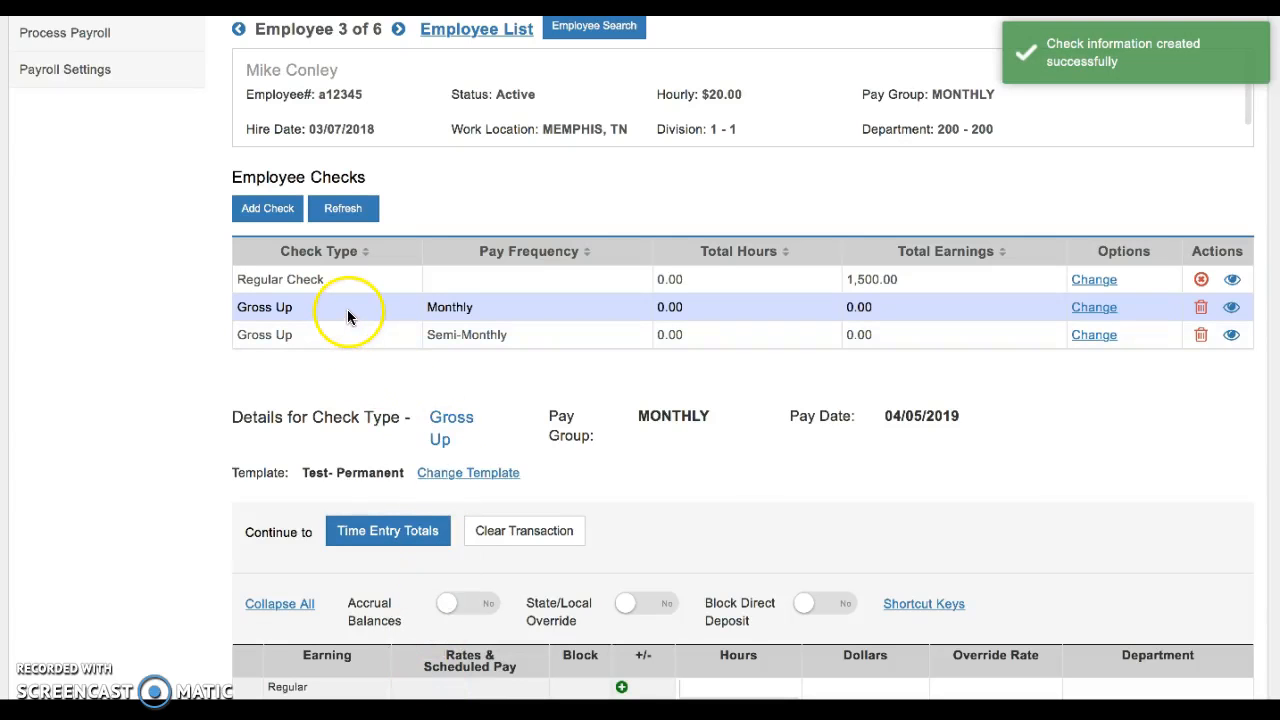
pyautogui.moveTo(796, 308)
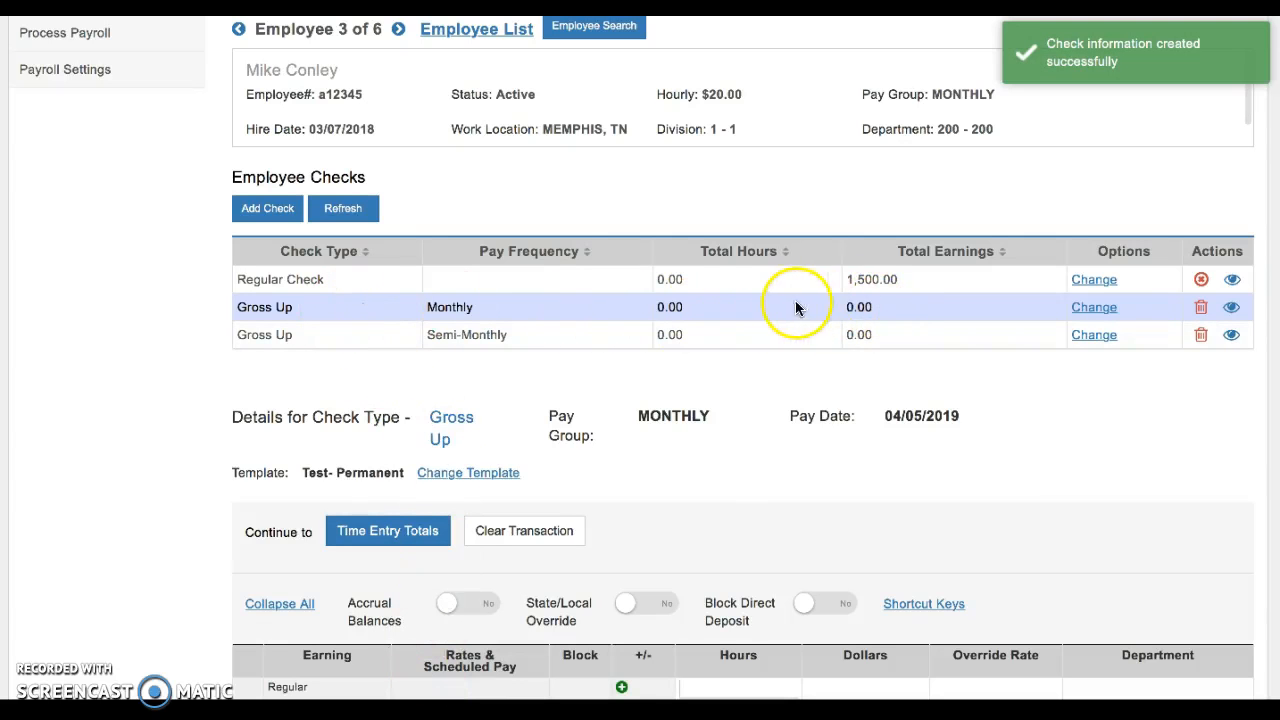
pyautogui.scroll(-3)
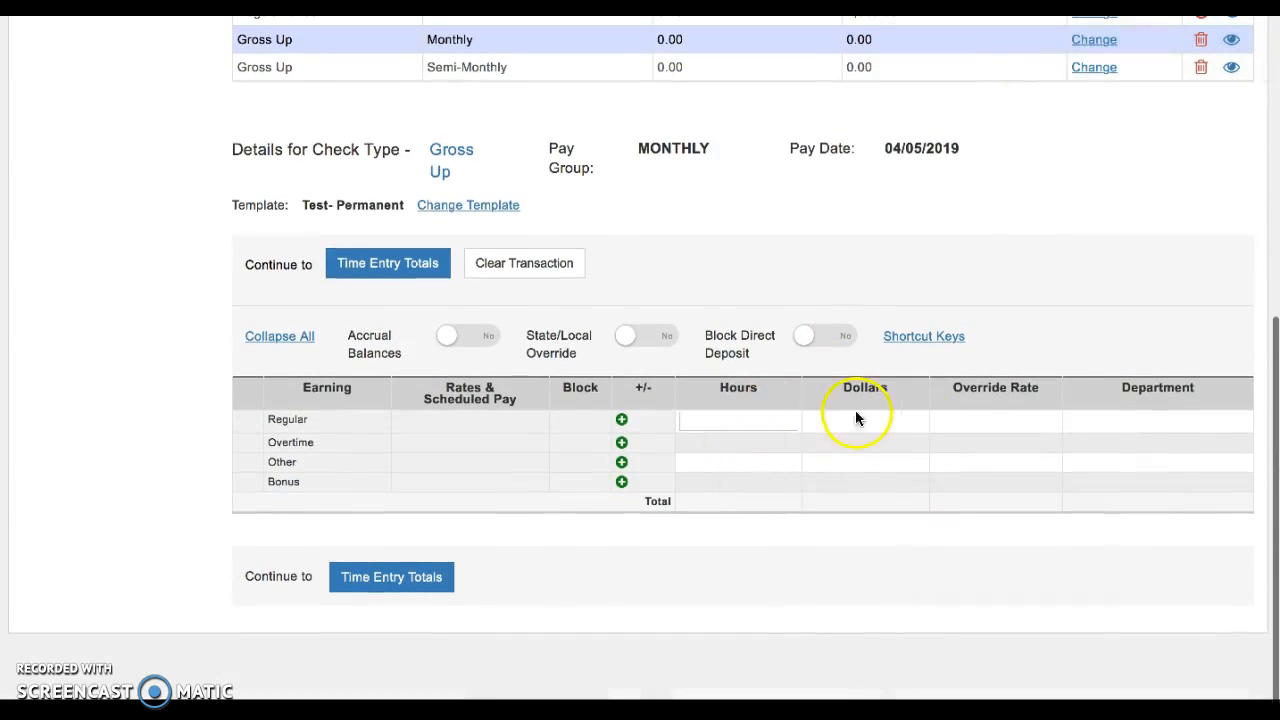
pyautogui.moveTo(856, 424)
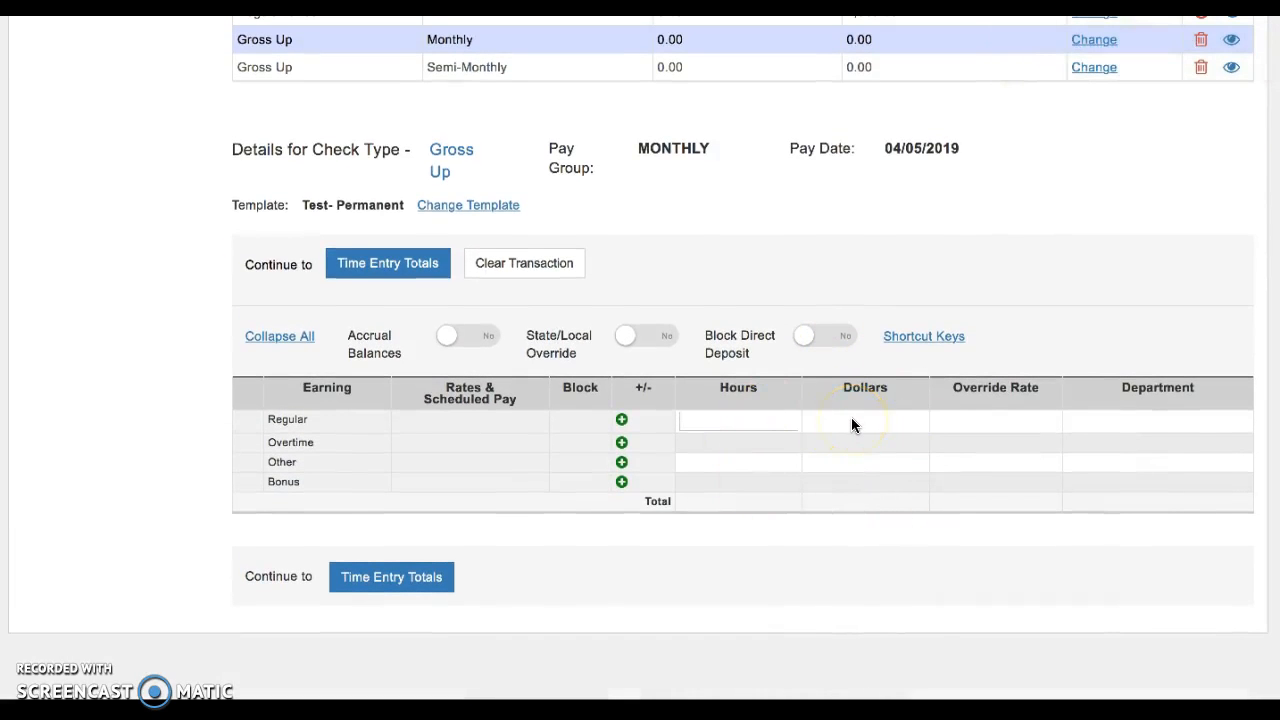